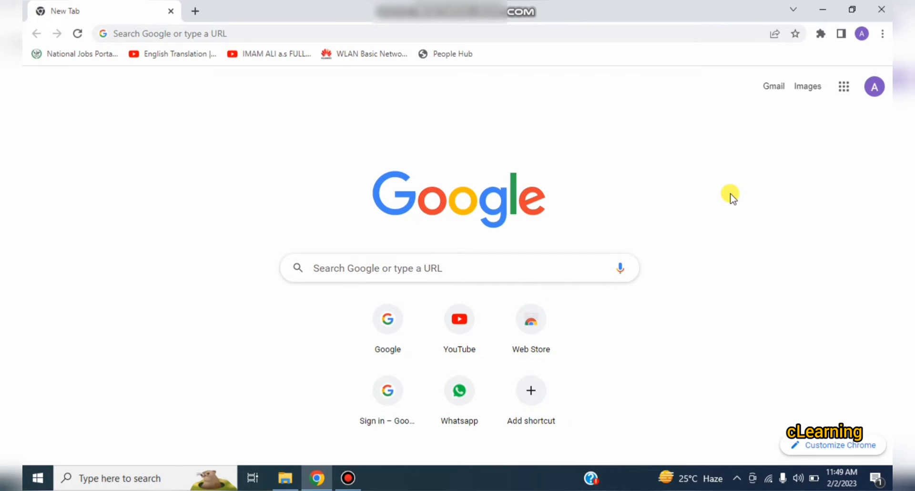
mouse_move(739, 194)
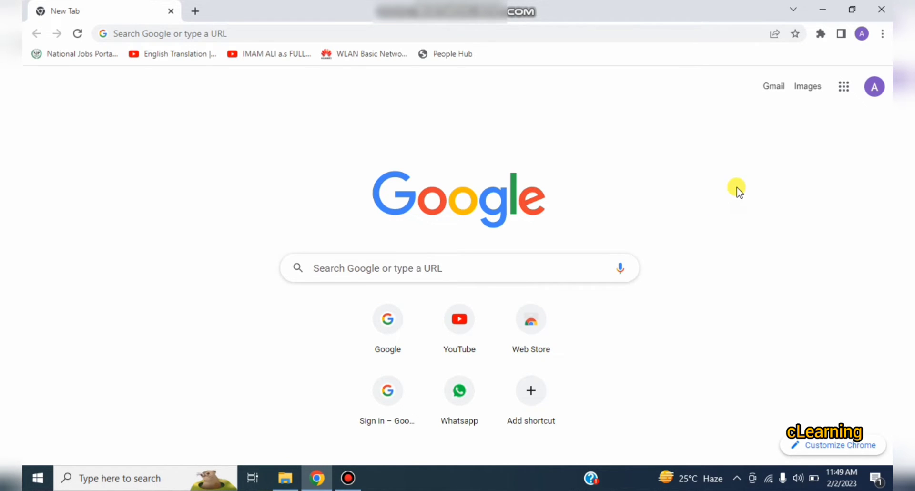
mouse_move(745, 197)
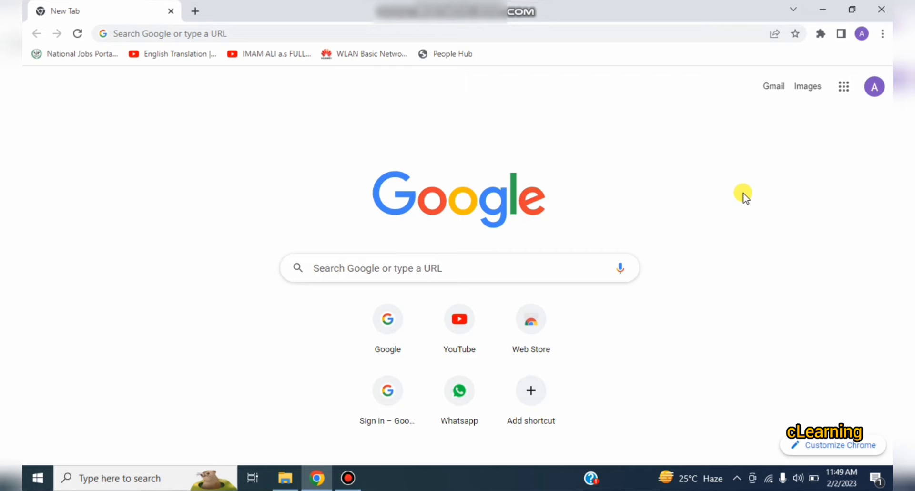
mouse_move(753, 210)
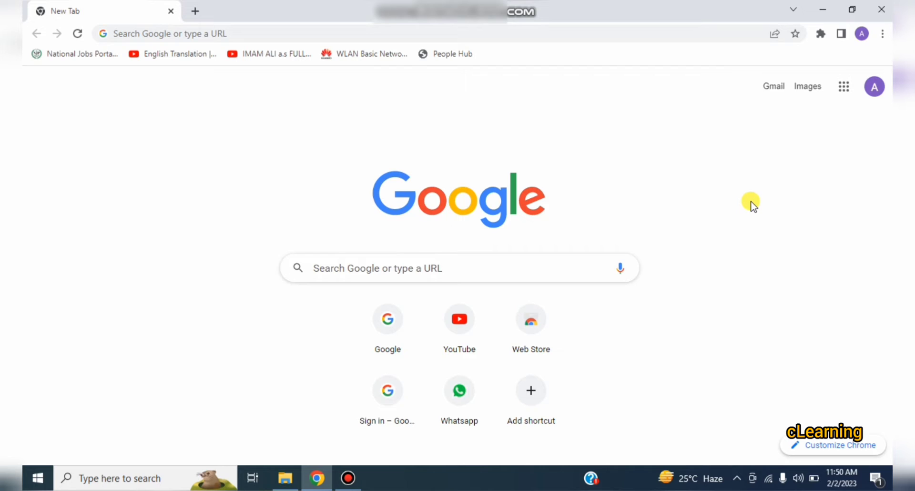
mouse_move(805, 206)
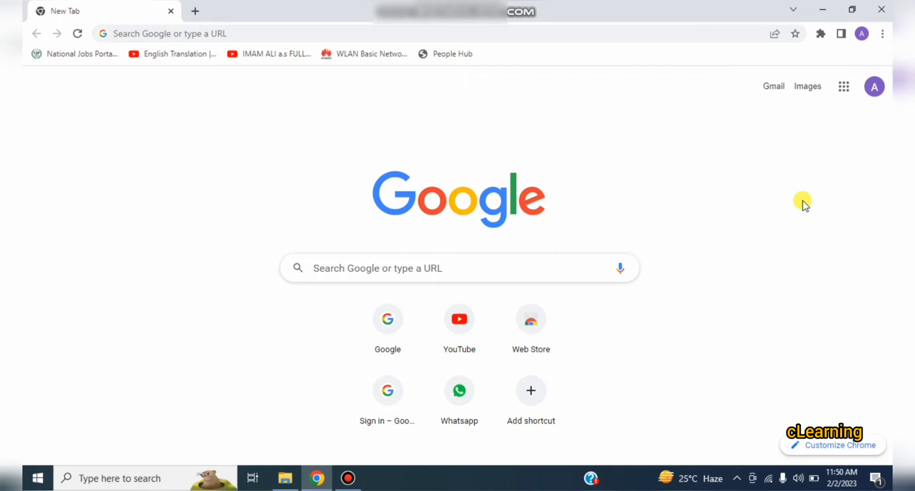
mouse_move(768, 208)
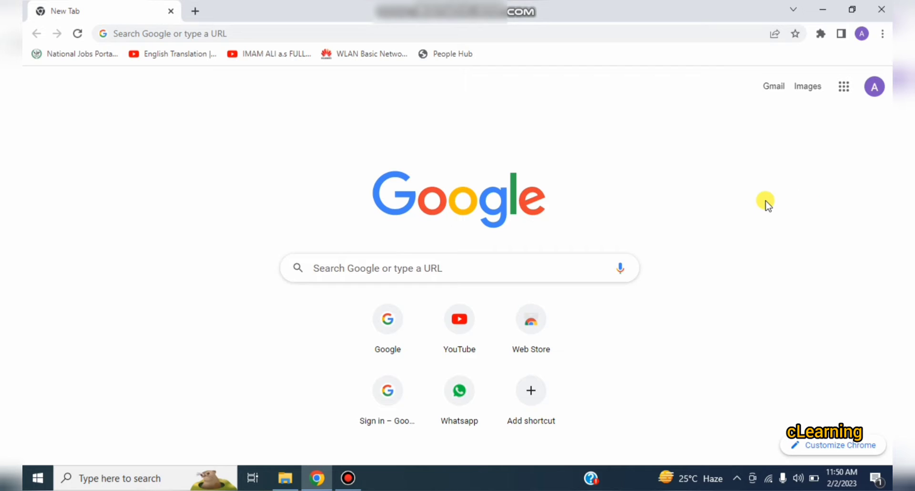
mouse_move(762, 200)
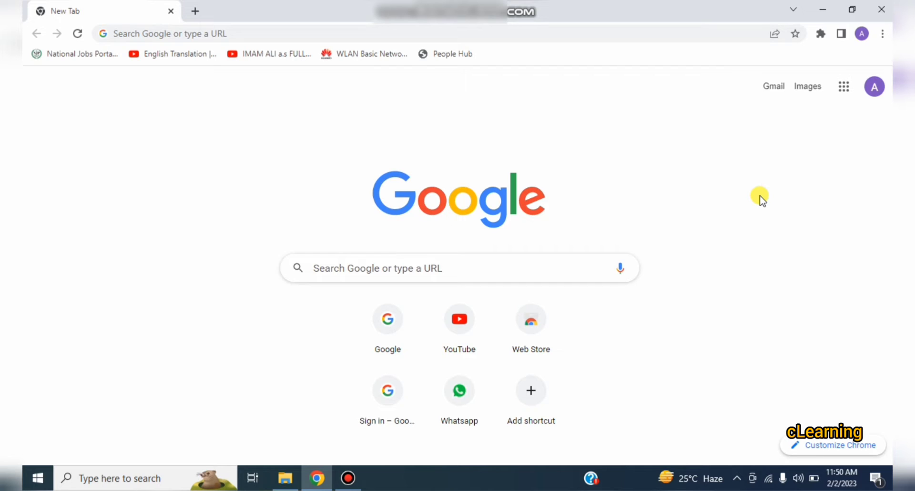
mouse_move(746, 179)
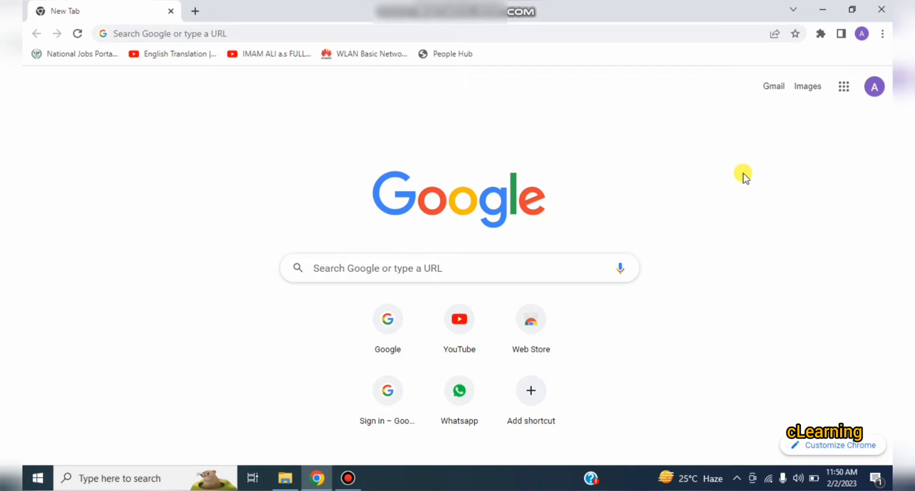
mouse_move(767, 200)
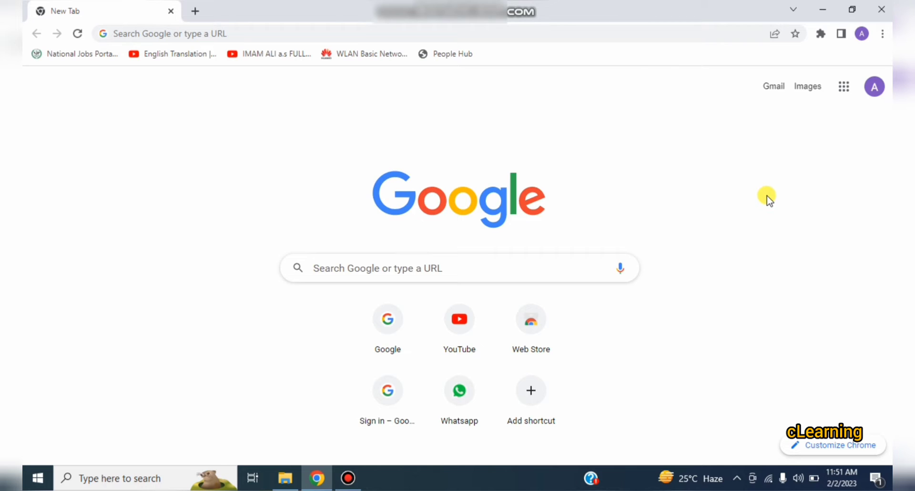
mouse_move(766, 224)
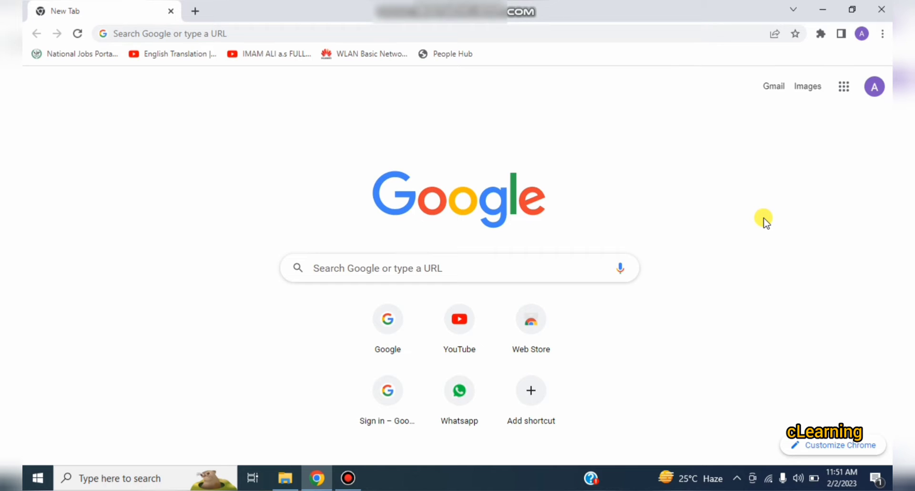
mouse_move(766, 231)
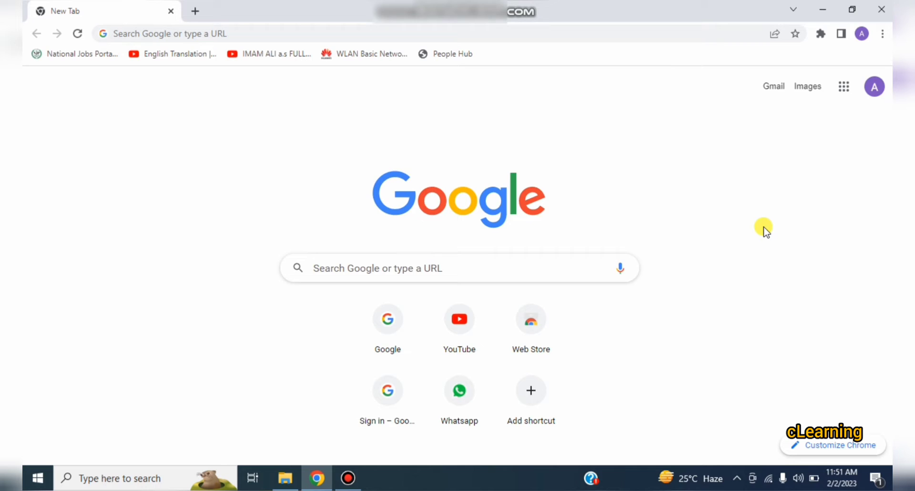
mouse_move(780, 228)
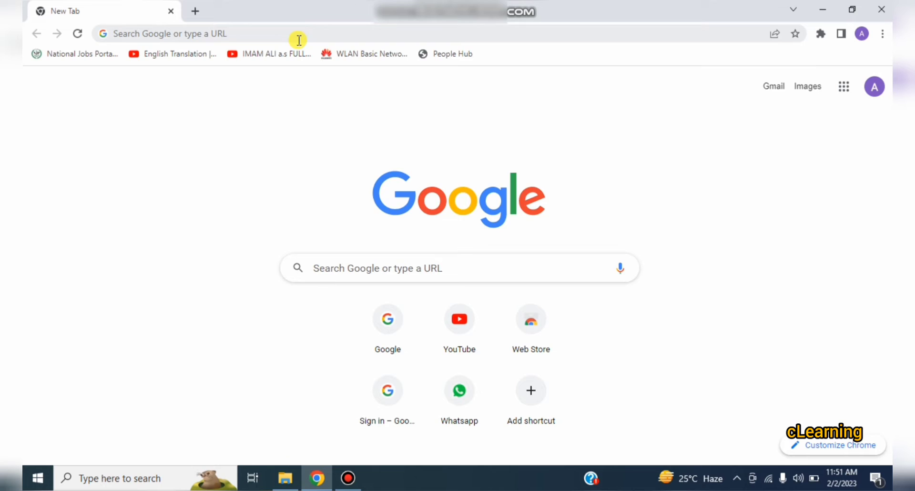
Load simulatedsimian.github.io in Chrome and scroll down its welcome page
left_click(199, 34)
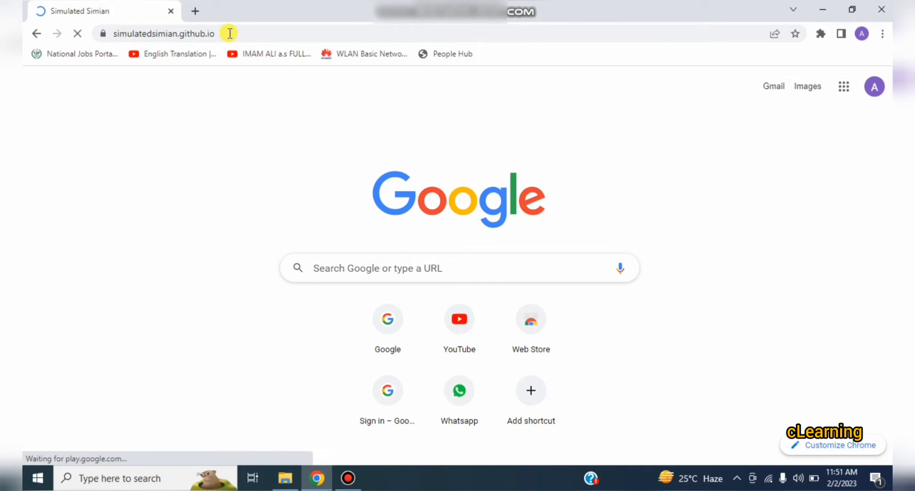
key("Return")
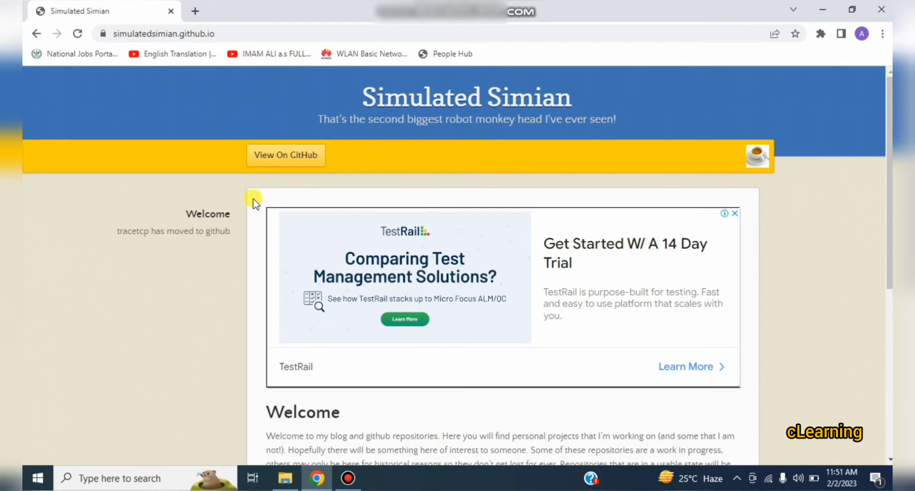
mouse_move(263, 257)
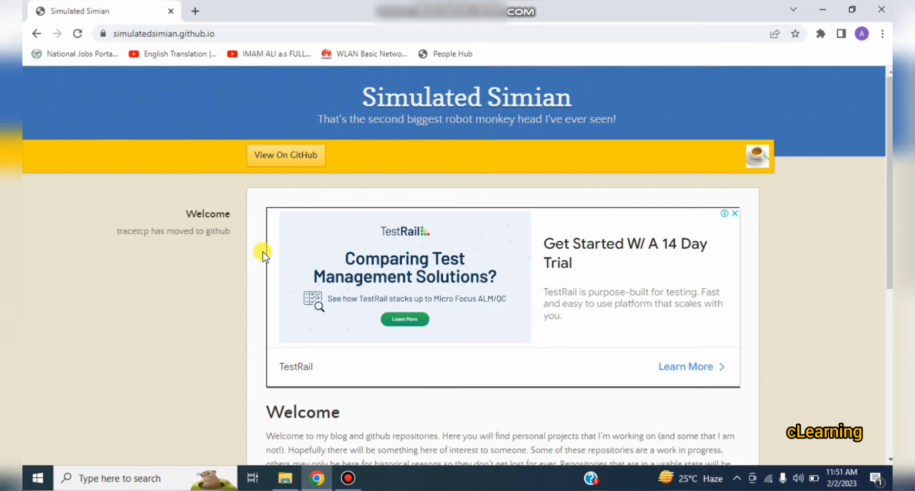
scroll("down", 3)
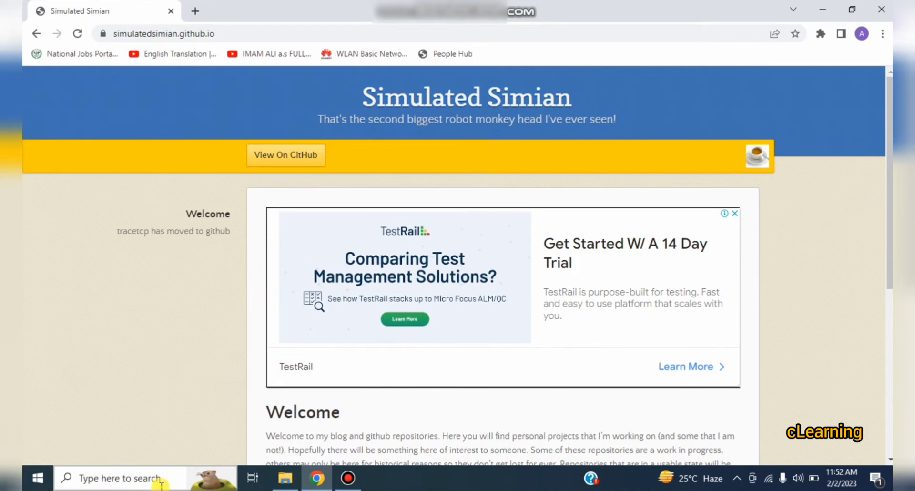
type("cm")
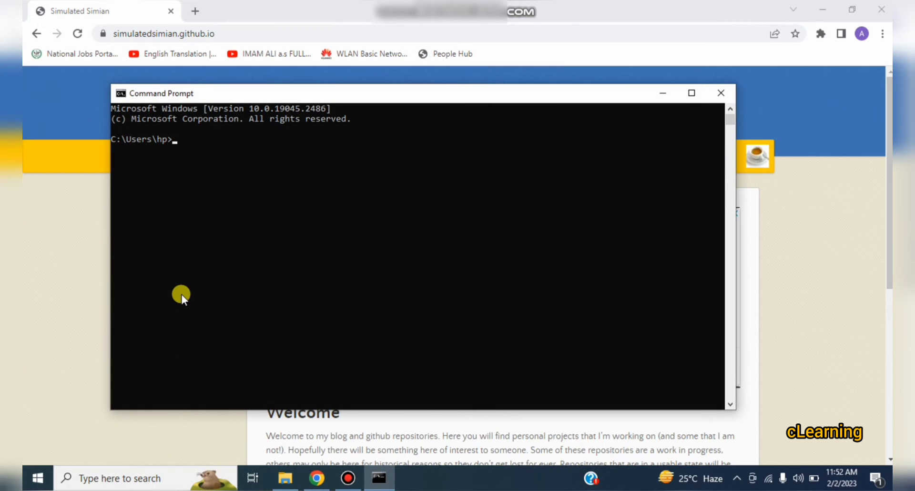
type("trace")
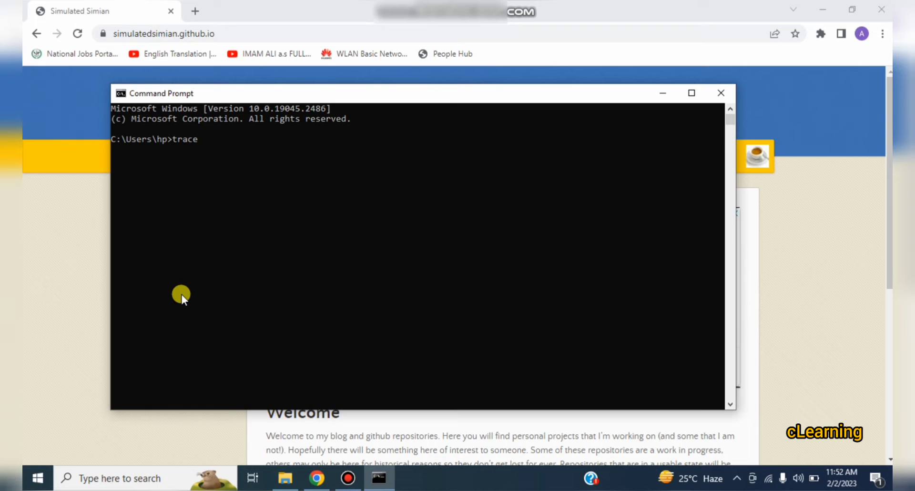
type("rt 8")
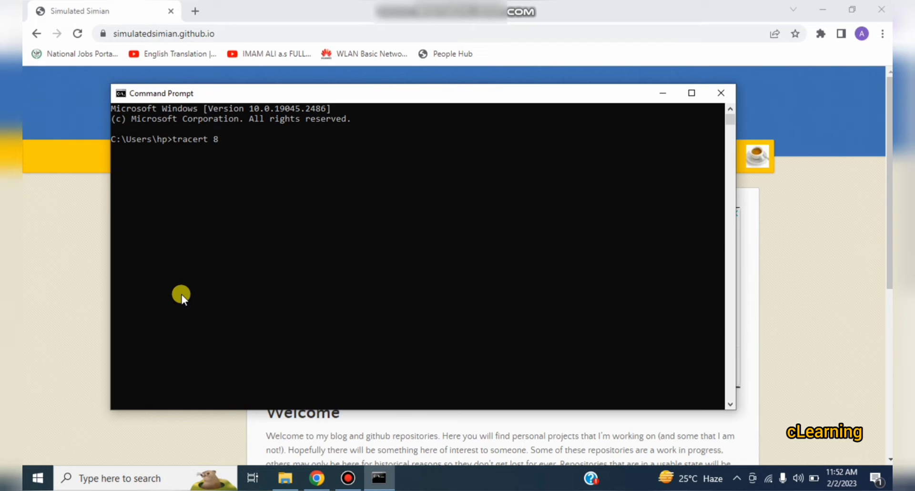
key("Backspace")
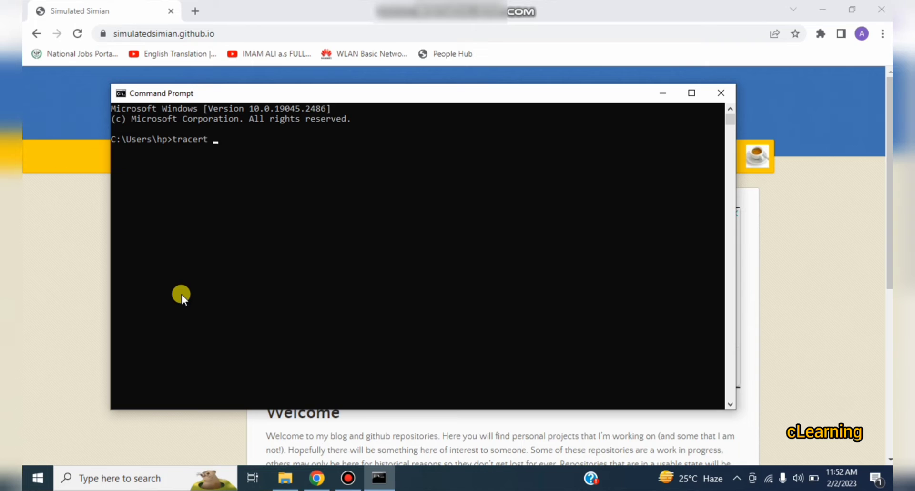
type("www.g")
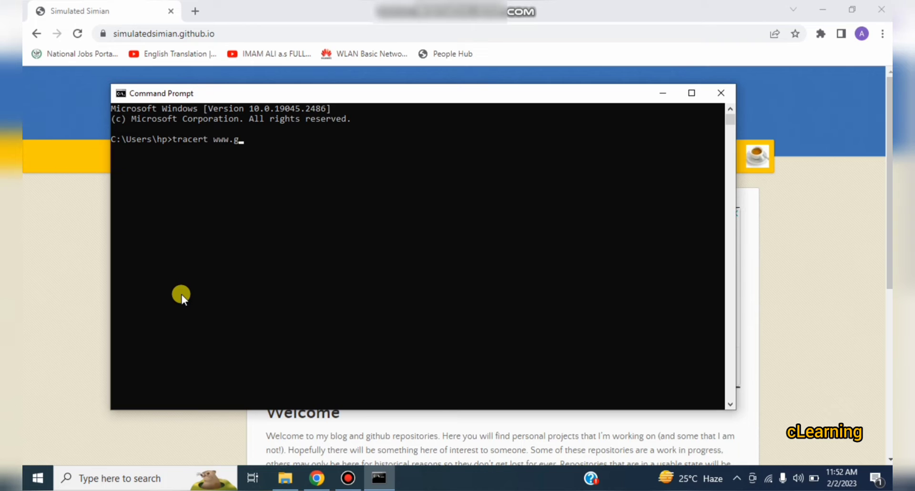
type("oogle.v")
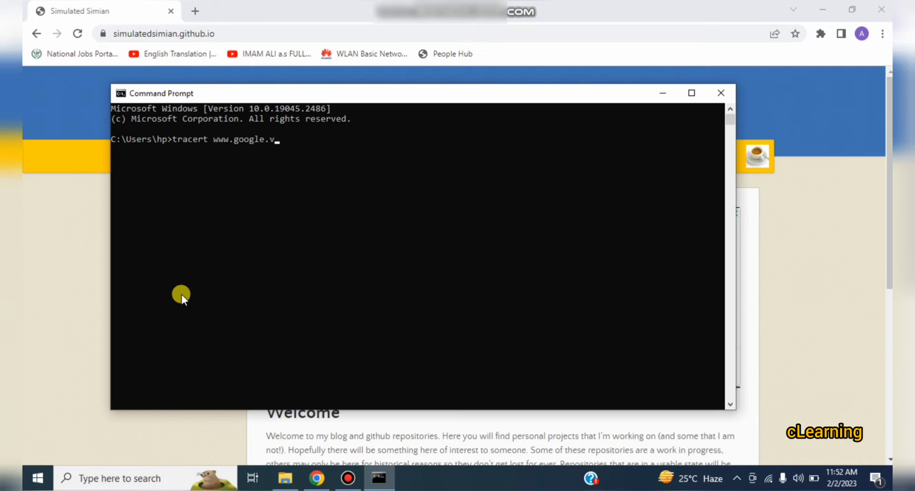
key("Return")
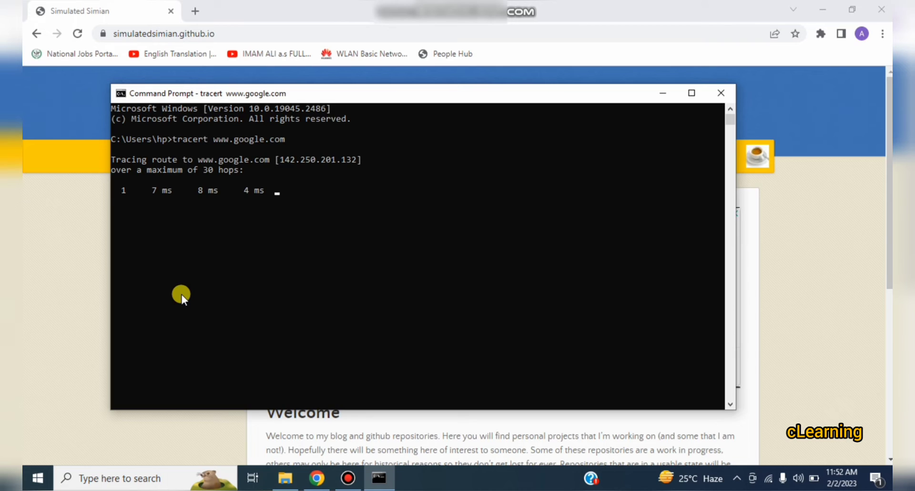
mouse_move(227, 275)
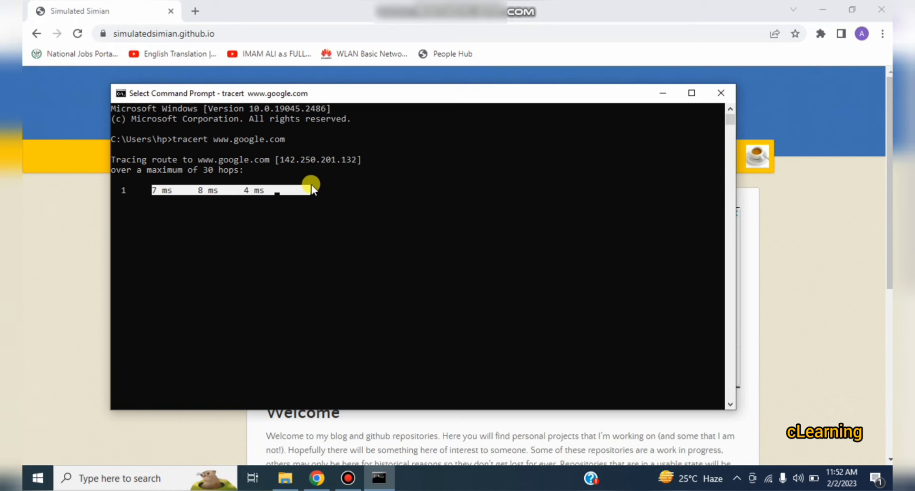
mouse_move(185, 189)
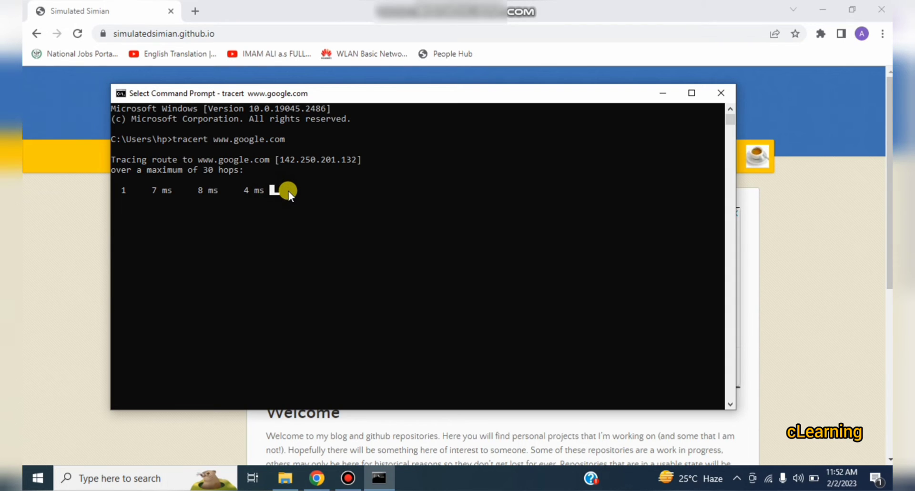
mouse_move(294, 195)
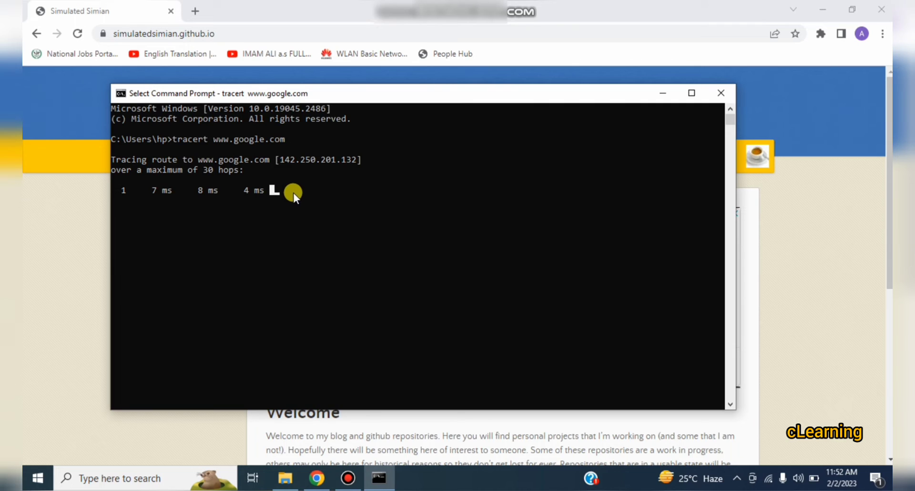
mouse_move(303, 224)
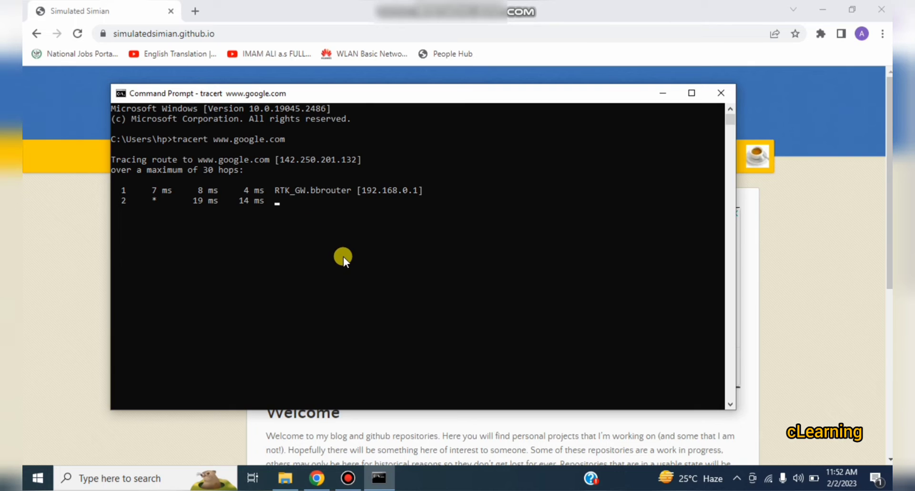
mouse_move(364, 220)
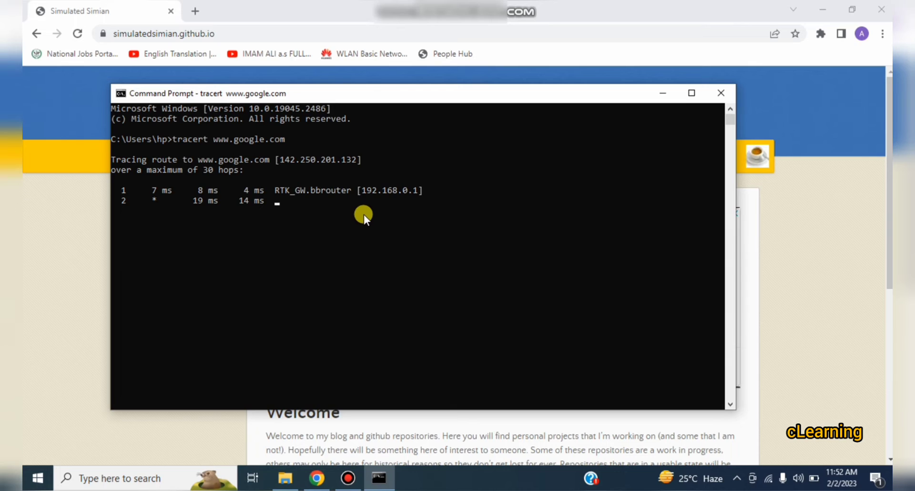
mouse_move(390, 224)
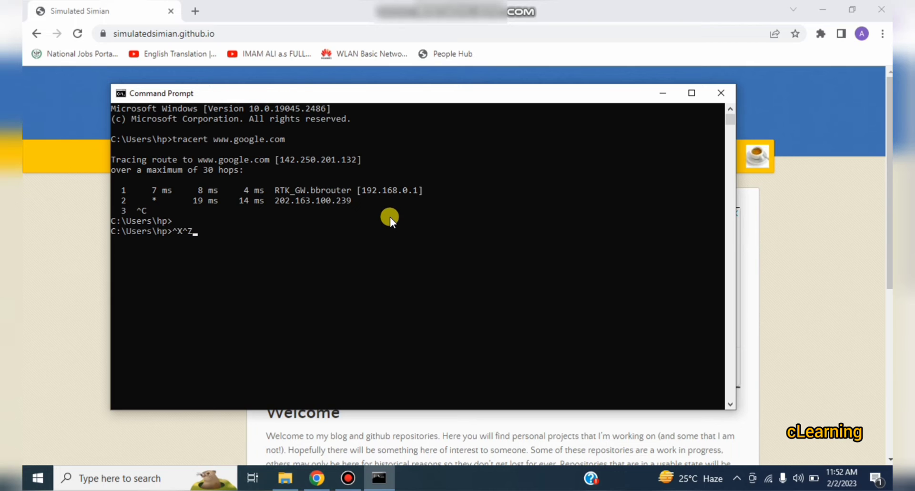
Enter 'tracetcp ww.google.com:80' and get the 'not recognized' error
type("t")
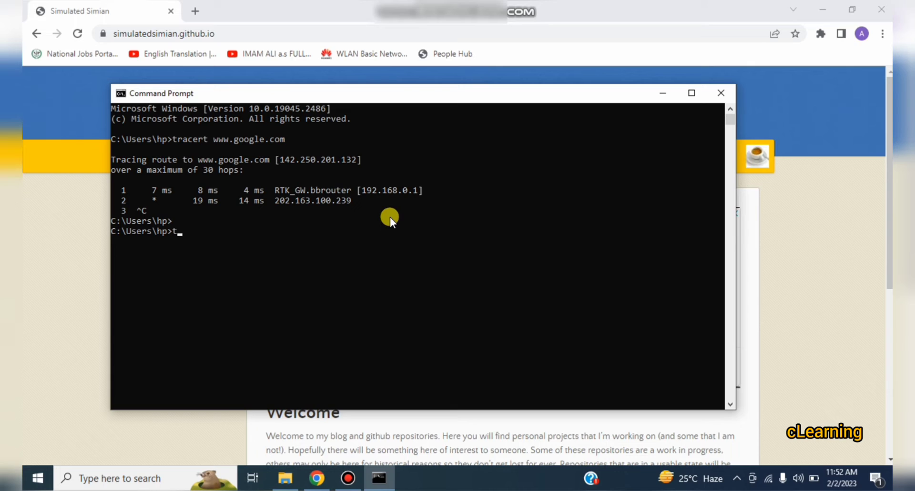
type("racetc")
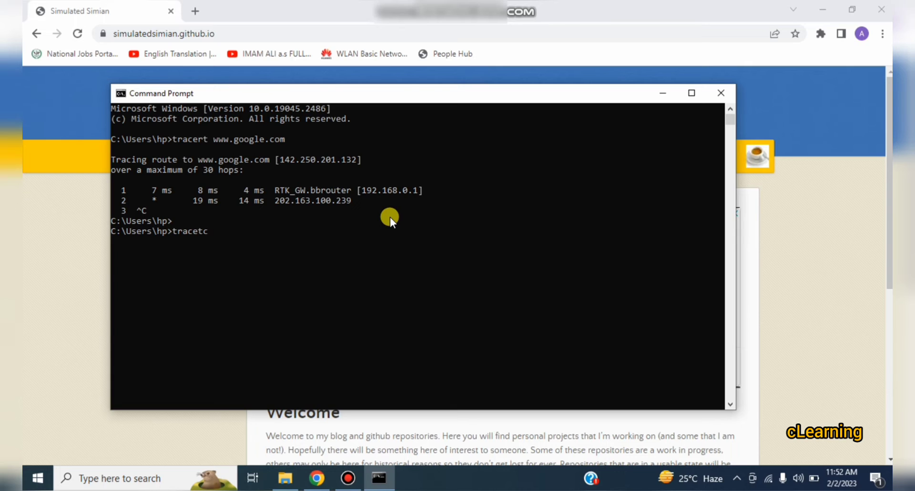
type("p ww.googl")
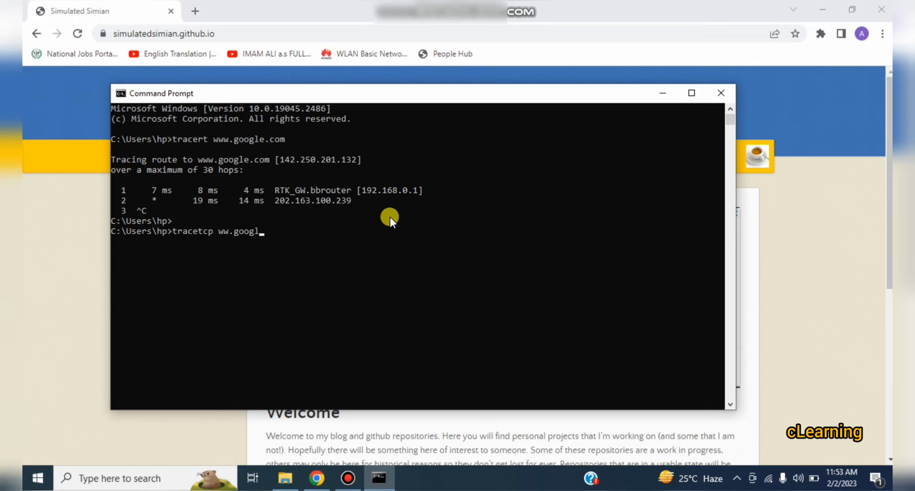
type("e.com")
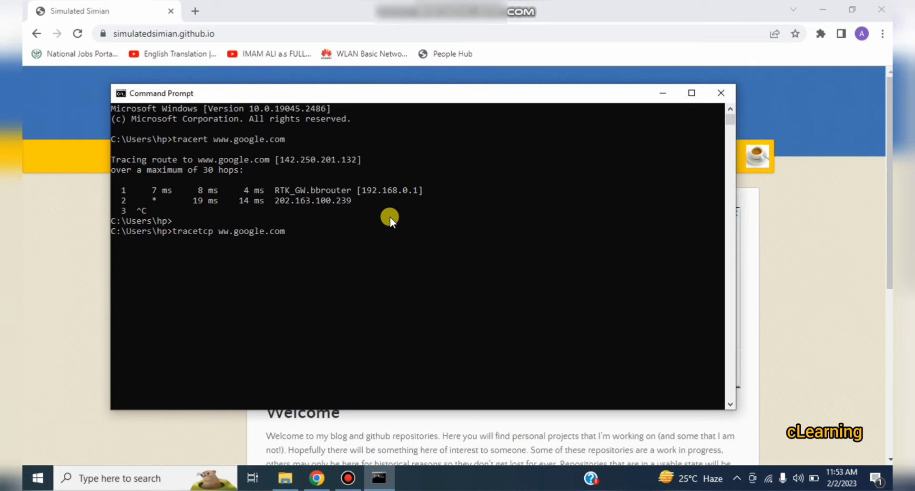
type(":")
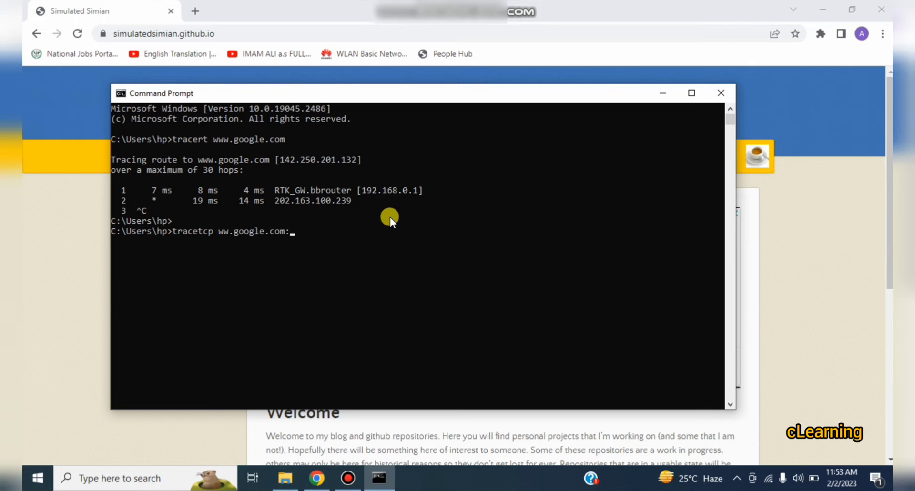
type("80")
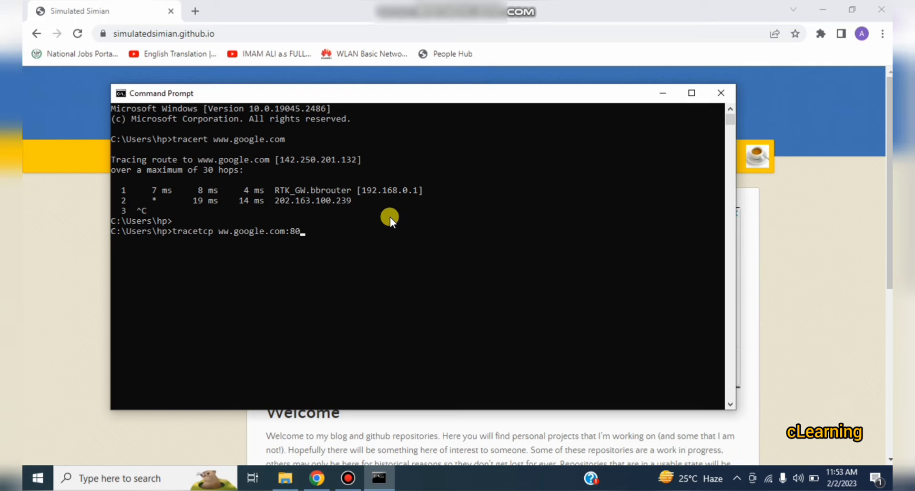
key("Return")
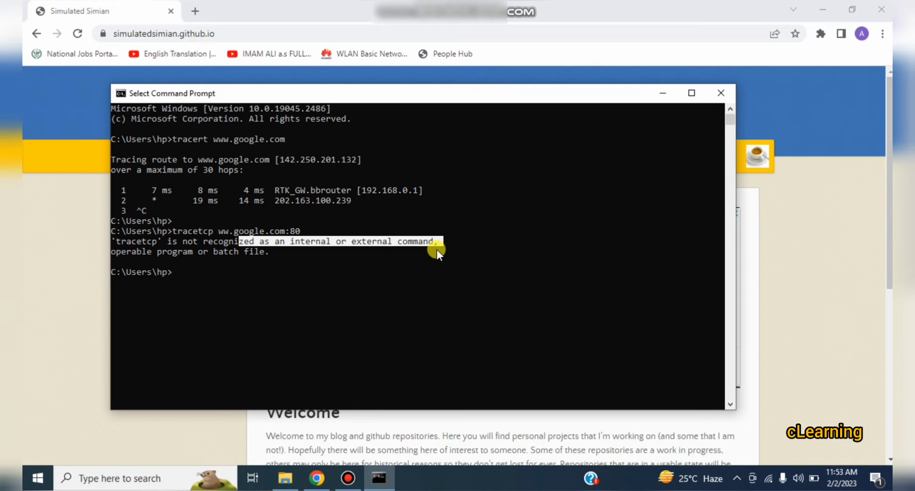
mouse_move(430, 257)
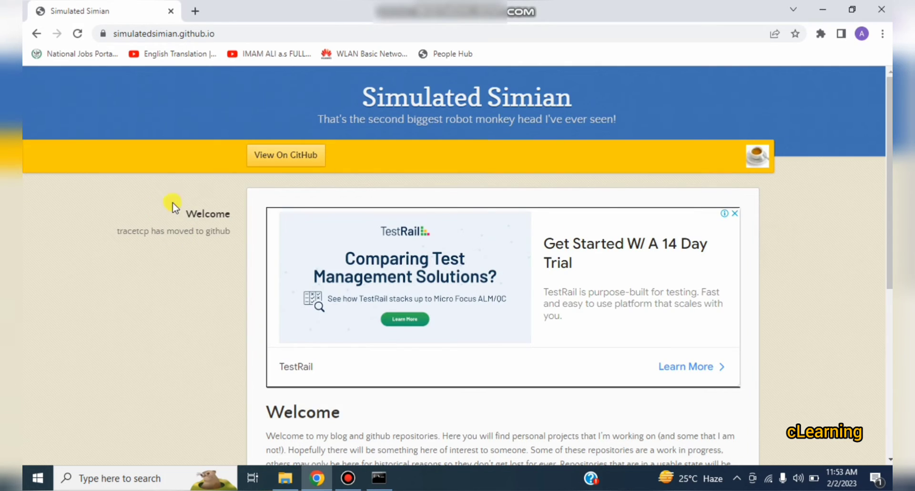
Reopen the tracetcp download page by entering 'tra' in the address bar
scroll("down", 3)
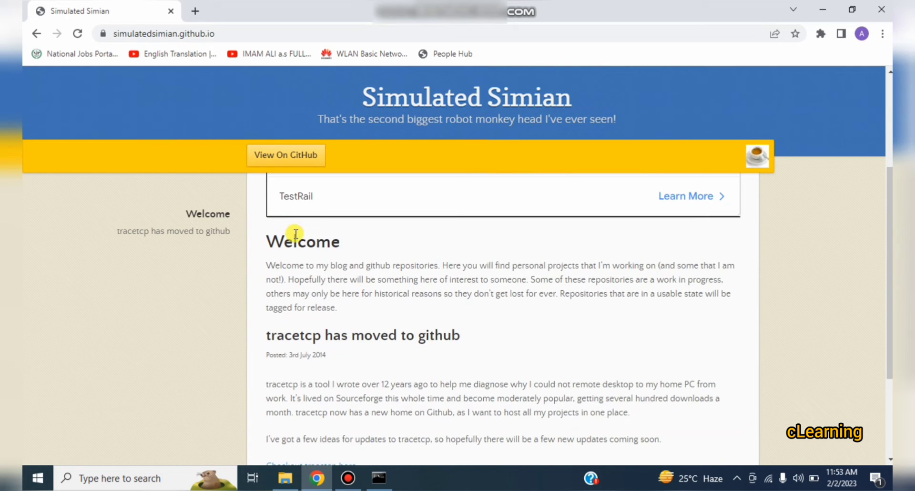
scroll("down", 3)
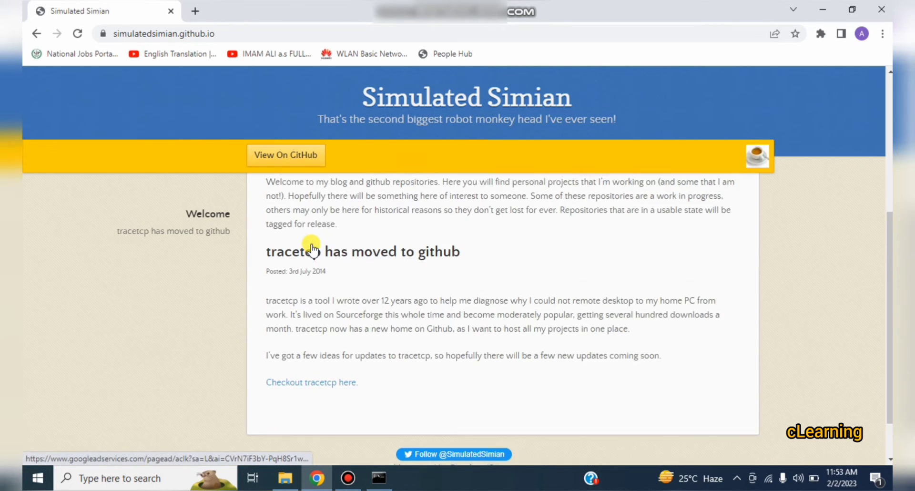
scroll("up", 3)
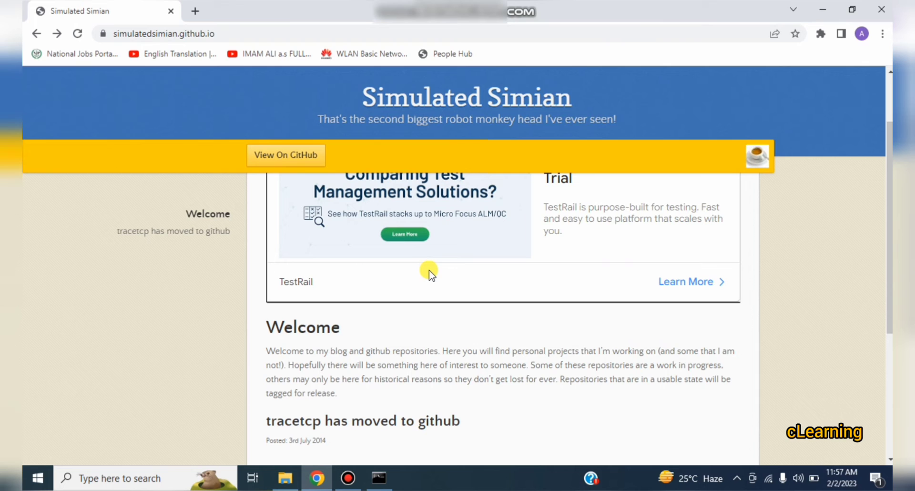
left_click(163, 33)
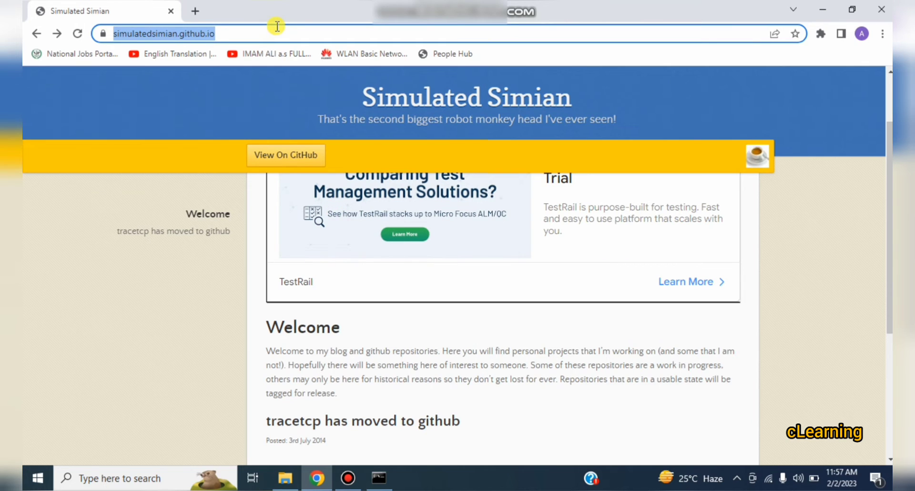
type("tracetcp_download.html")
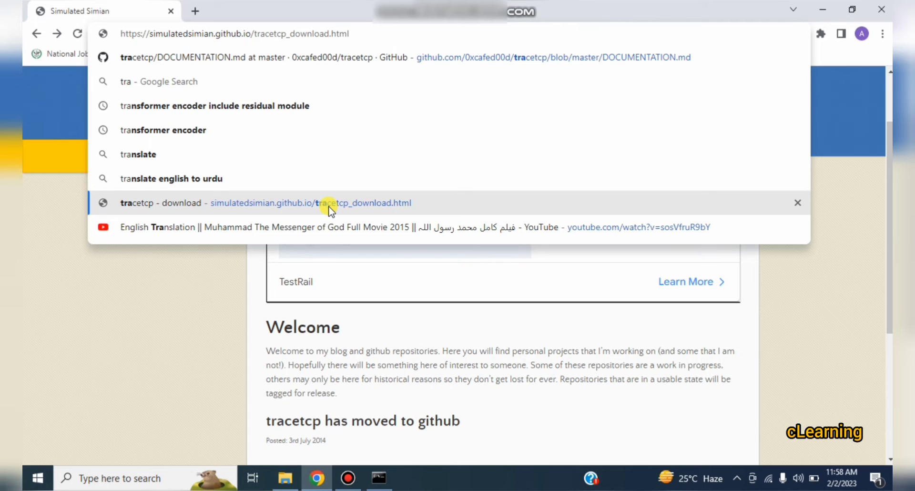
left_click(262, 203)
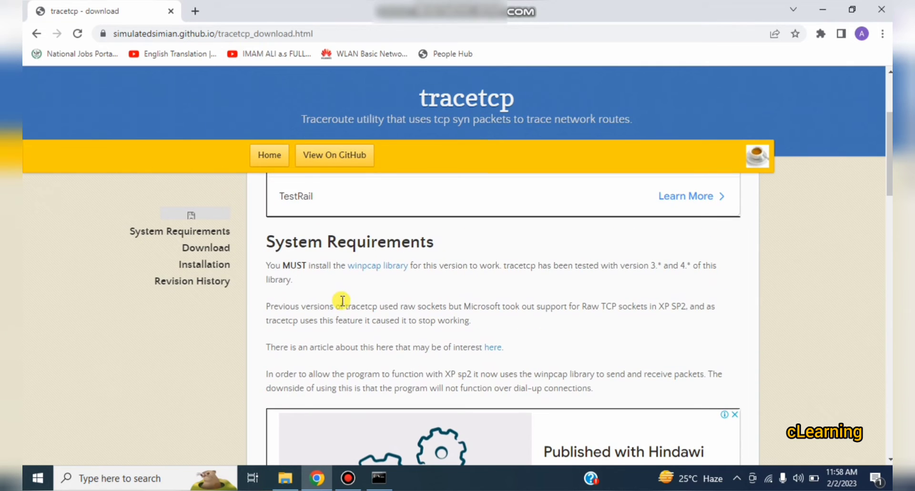
mouse_move(388, 275)
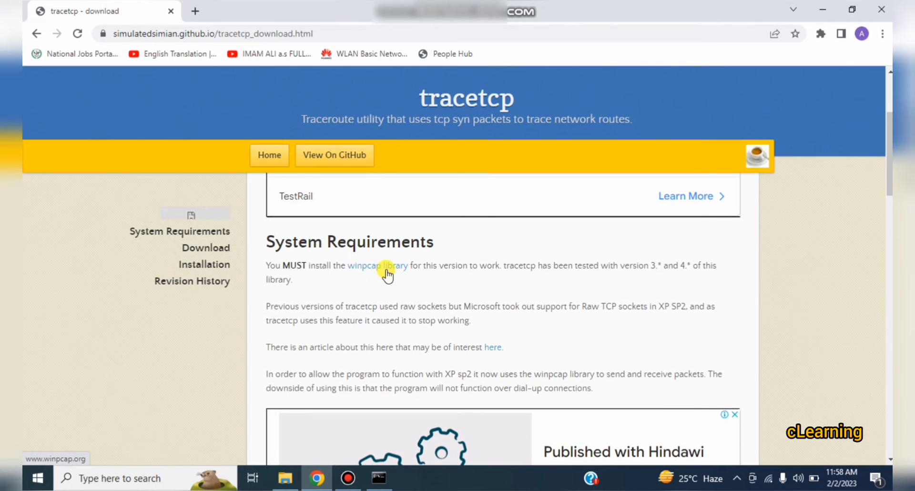
Follow the winpcap library link and request the WinPcap 4.1.3 Windows installer
left_click(377, 266)
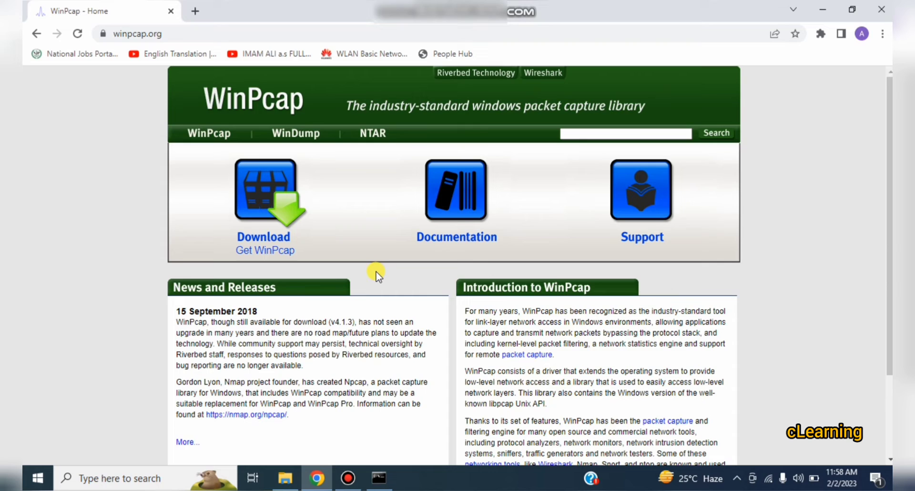
mouse_move(251, 198)
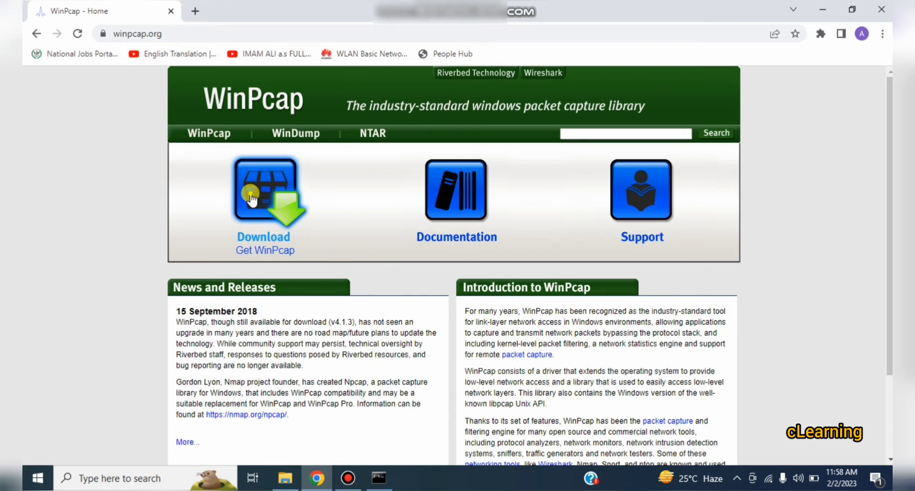
left_click(263, 190)
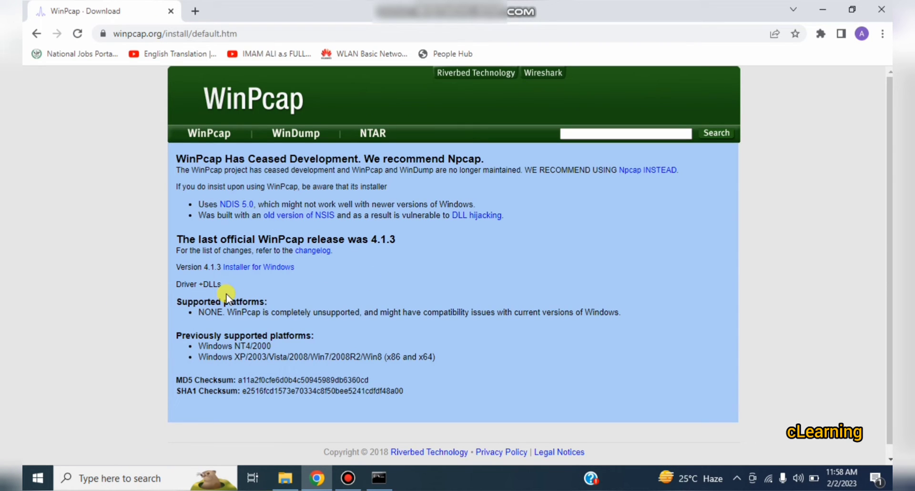
mouse_move(134, 335)
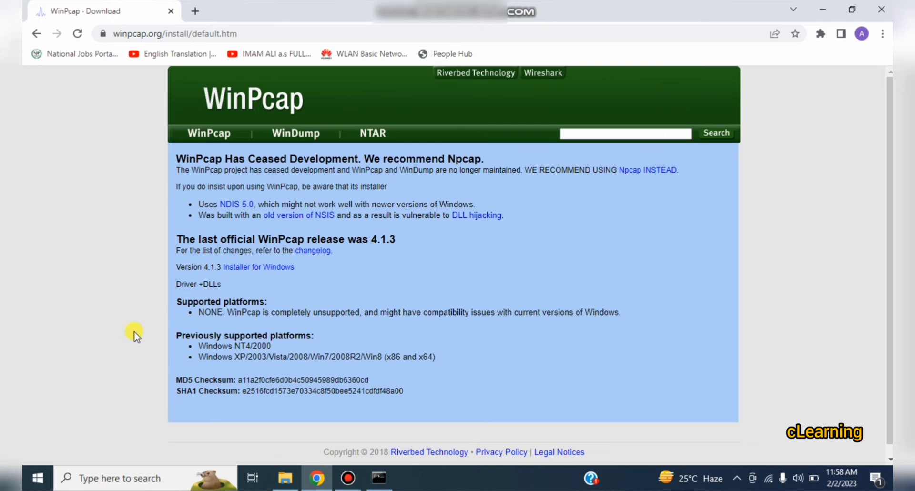
mouse_move(258, 267)
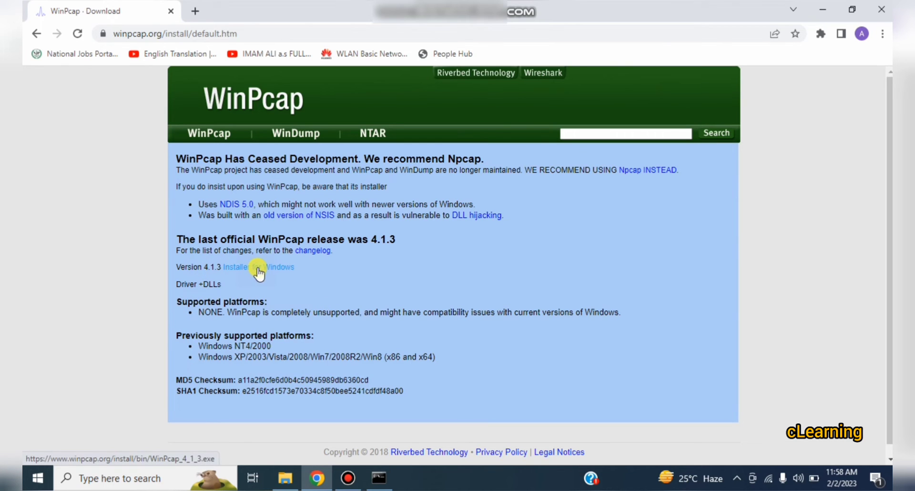
left_click(236, 267)
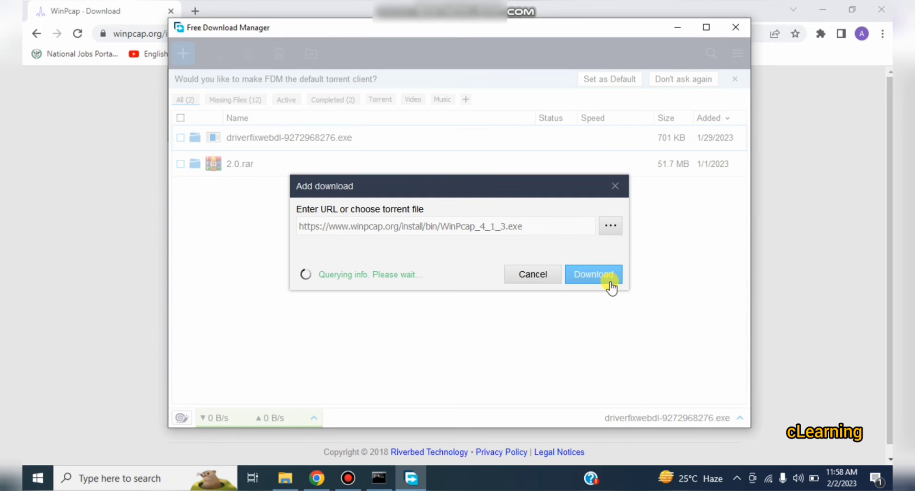
Confirm the Add download dialog to start downloading WinPcap_4_1_3.exe (893 KB)
left_click(593, 275)
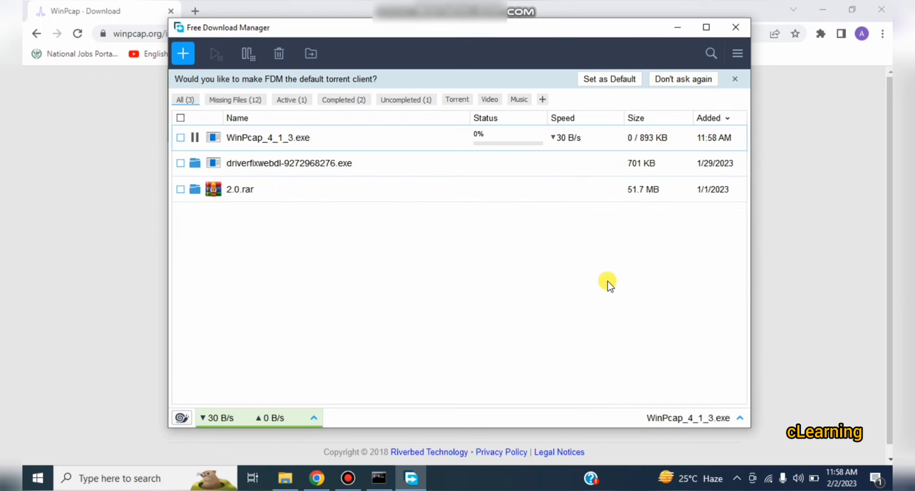
mouse_move(584, 122)
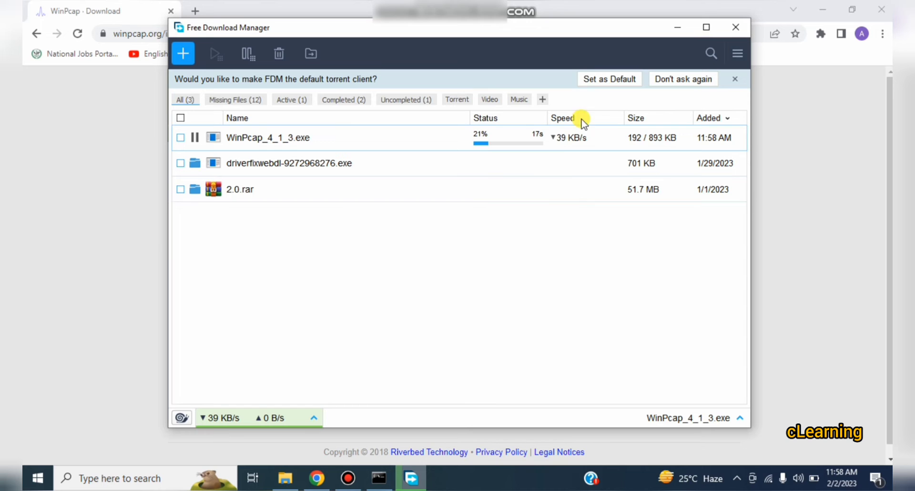
mouse_move(657, 146)
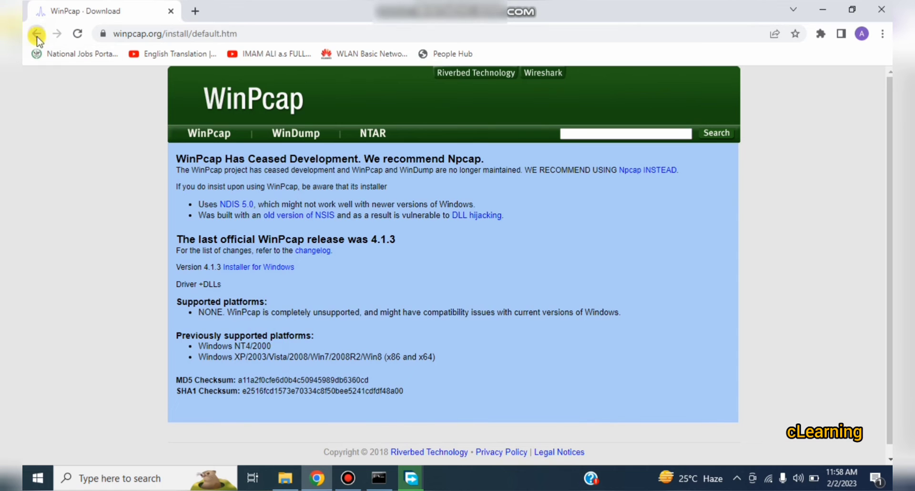
Go back to the tracetcp page, open its GitHub releases, and request tracetcp_v1.0.3.zip
left_click(36, 33)
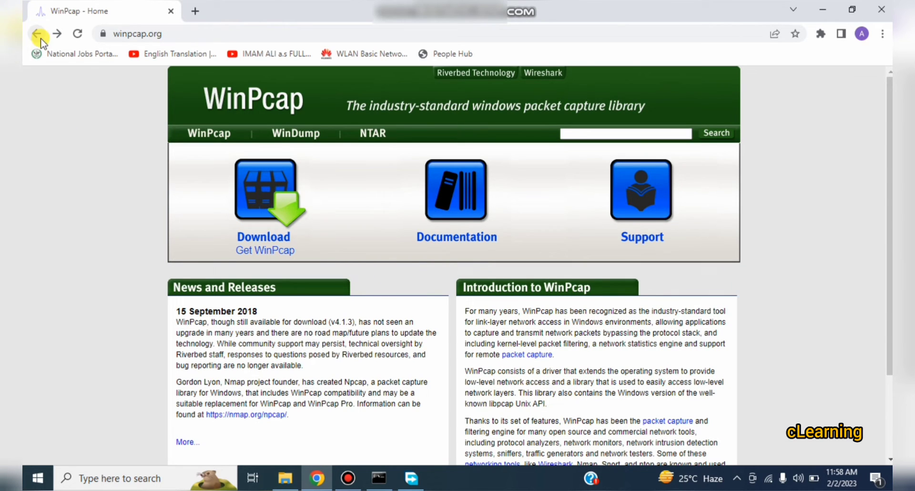
left_click(36, 33)
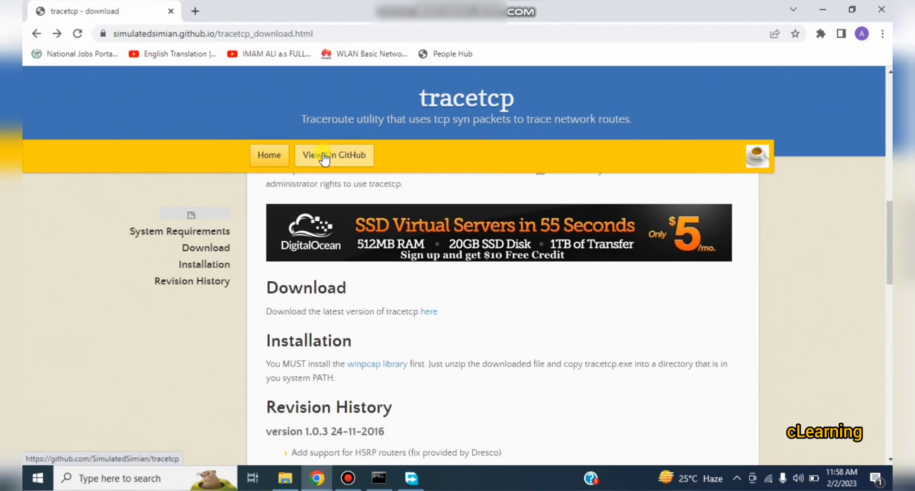
mouse_move(378, 353)
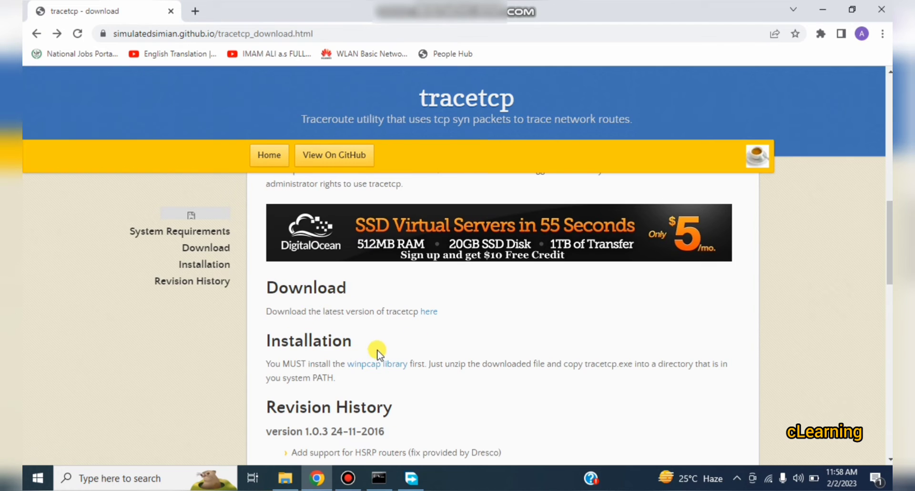
mouse_move(429, 311)
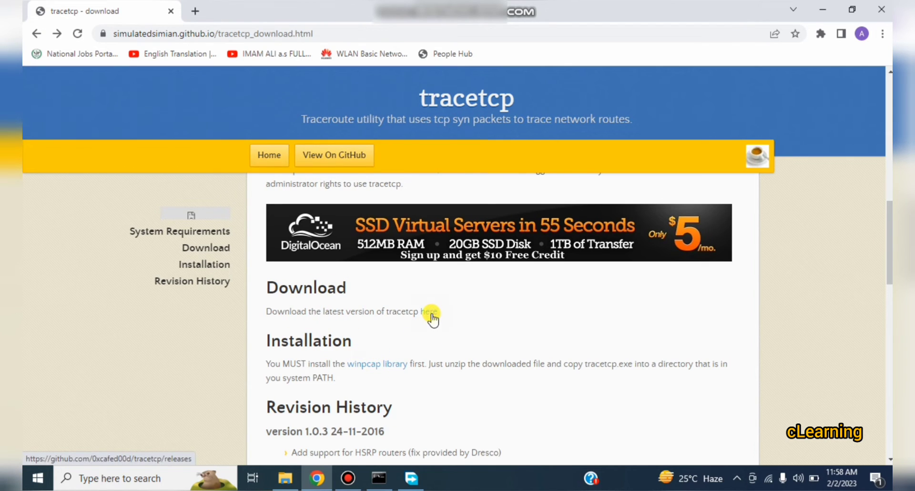
left_click(431, 312)
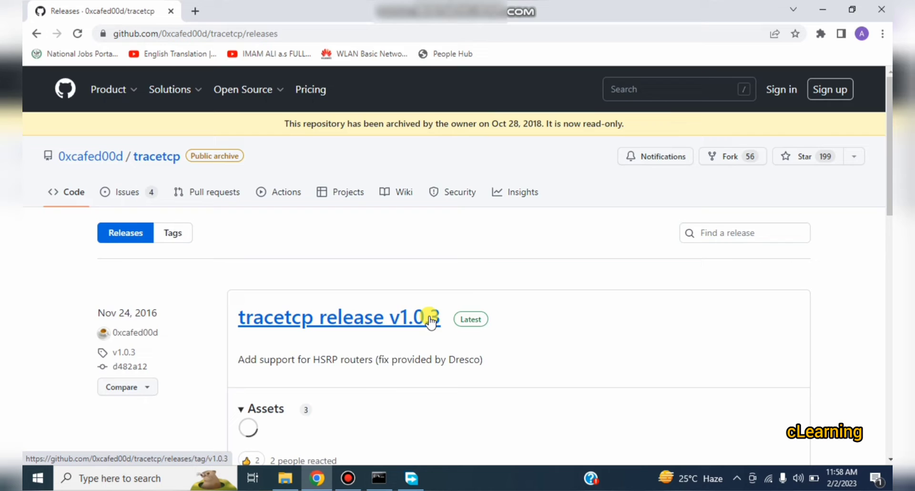
scroll("down", 3)
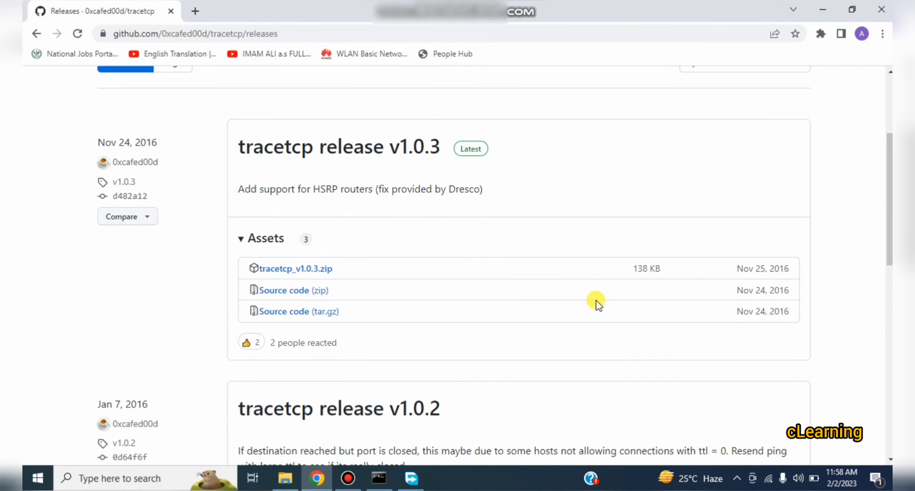
mouse_move(293, 291)
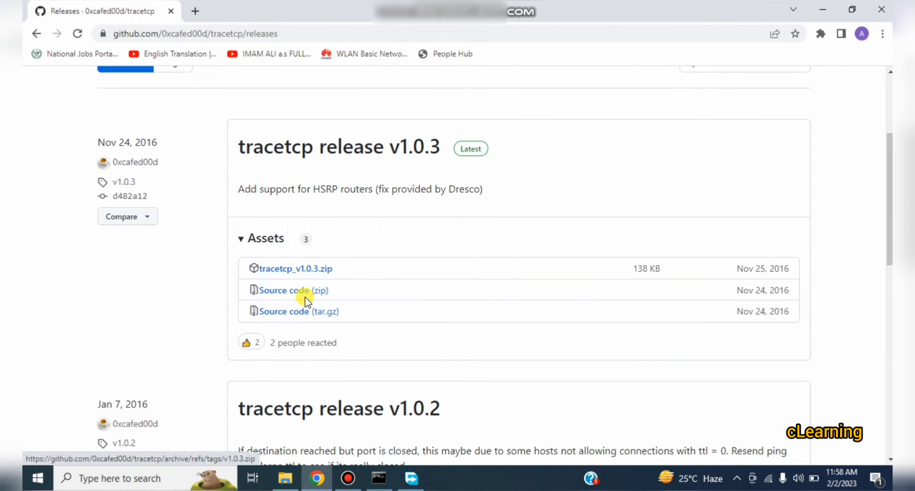
mouse_move(317, 277)
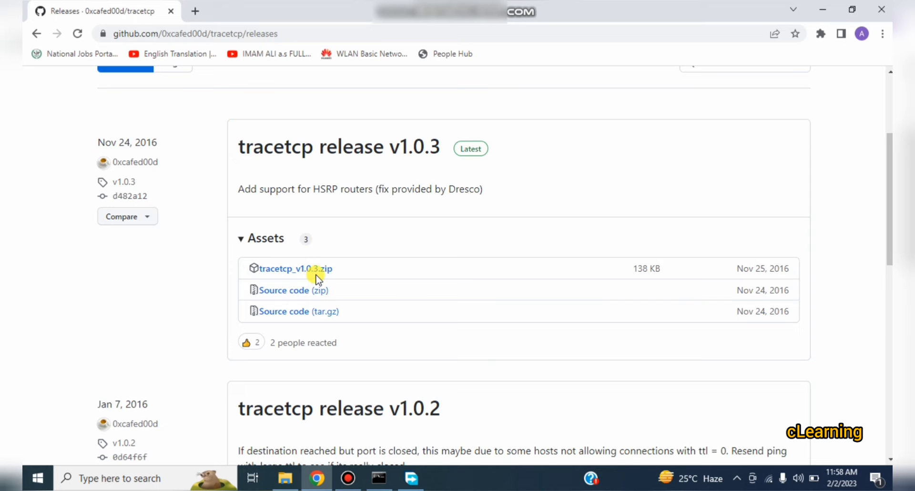
left_click(294, 269)
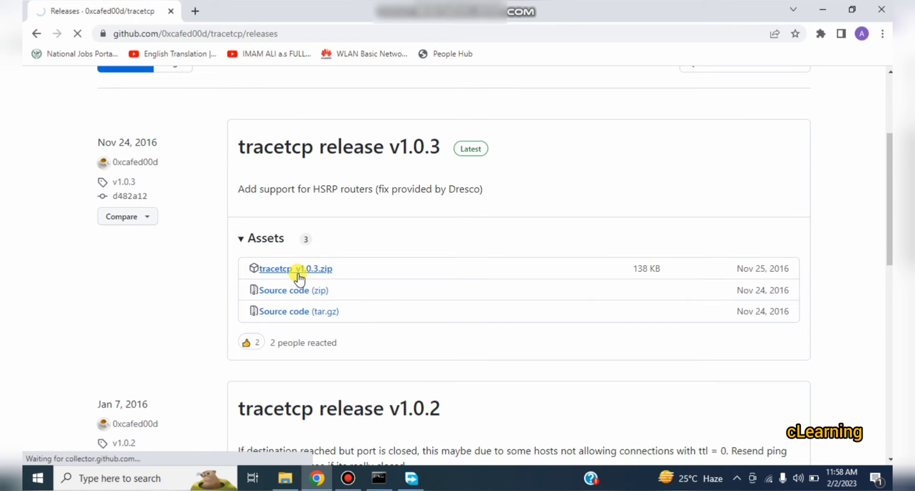
left_click(296, 268)
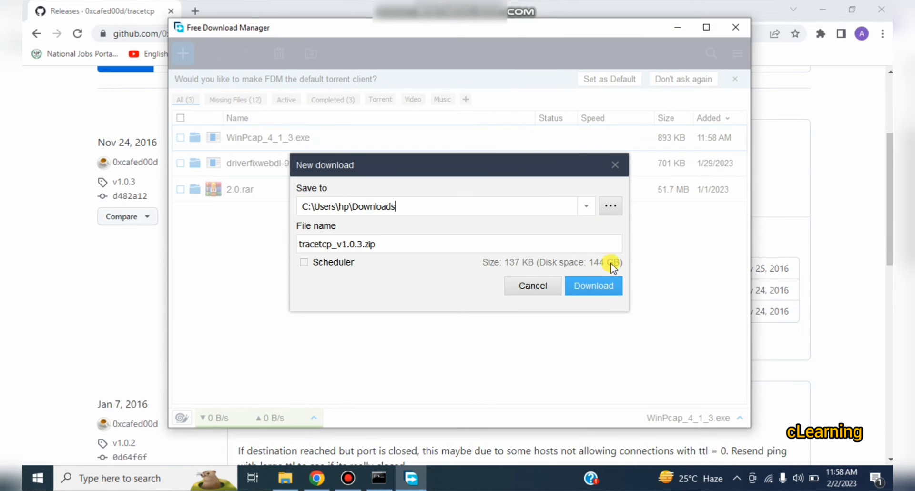
Save tracetcp_v1.0.3.zip (137 KB) to Downloads and launch File Explorer
left_click(594, 285)
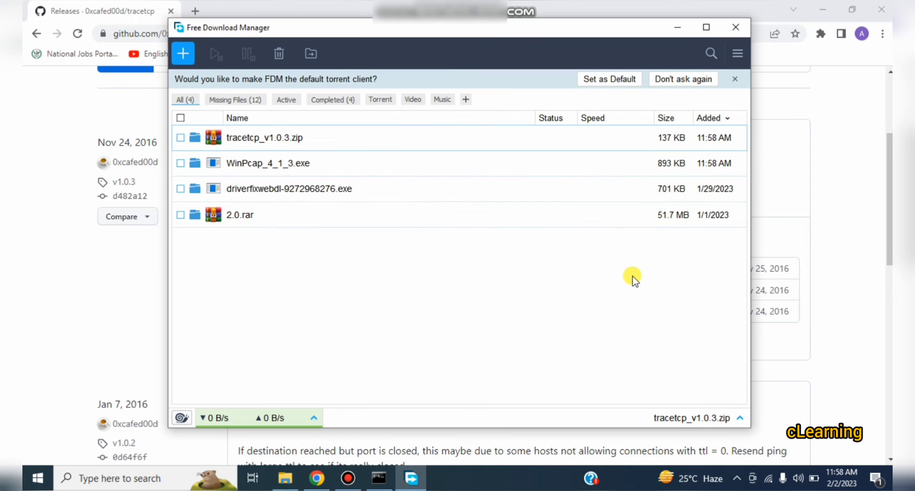
mouse_move(620, 155)
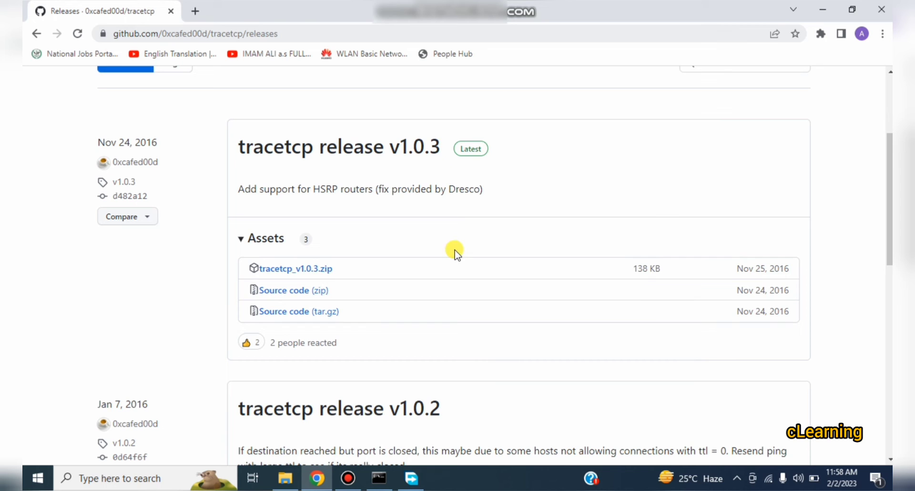
left_click(284, 479)
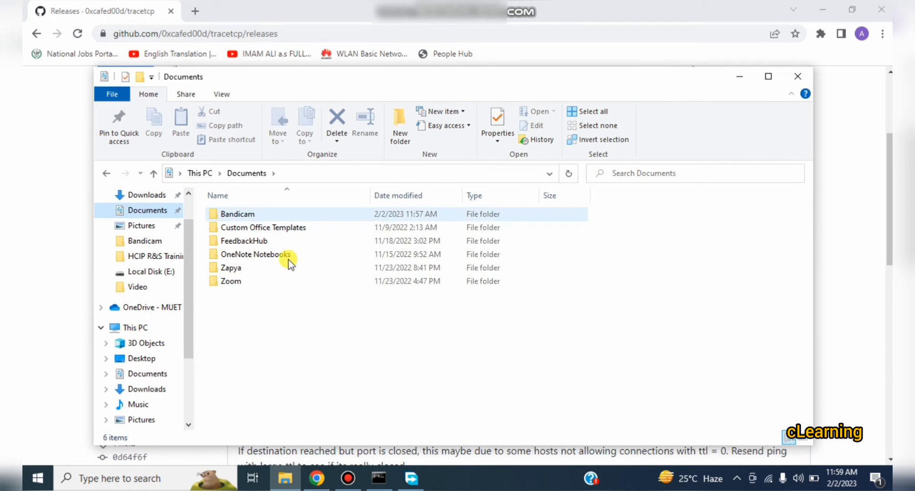
Paste WinPcap_4_1_3 and tracetcp_v1.0.3 from Downloads into Local Disk (C:)
left_click(147, 194)
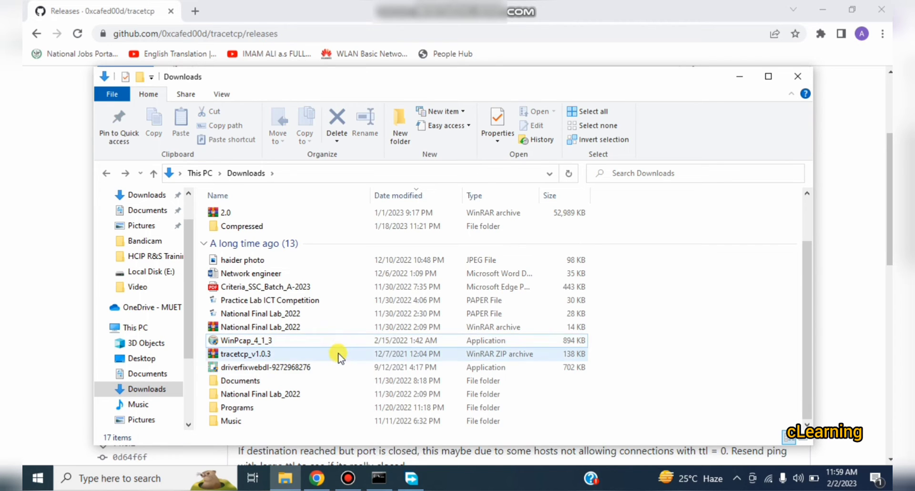
left_click(246, 341)
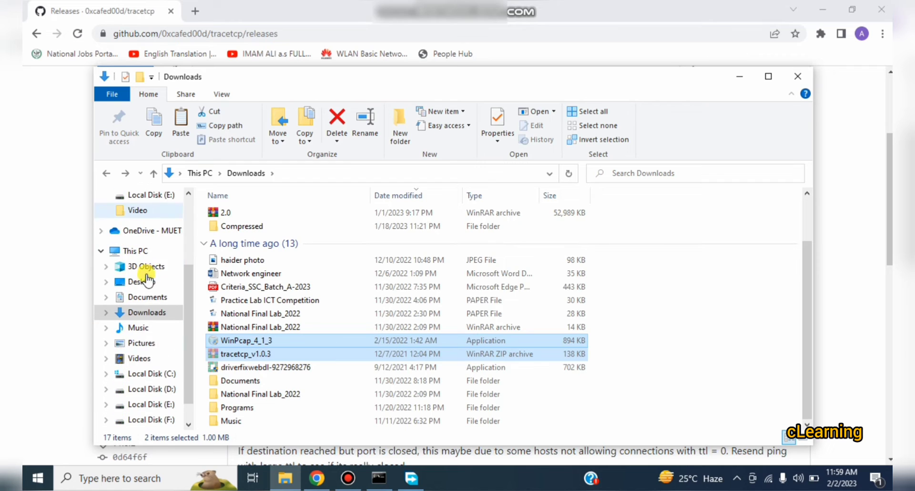
left_click(148, 373)
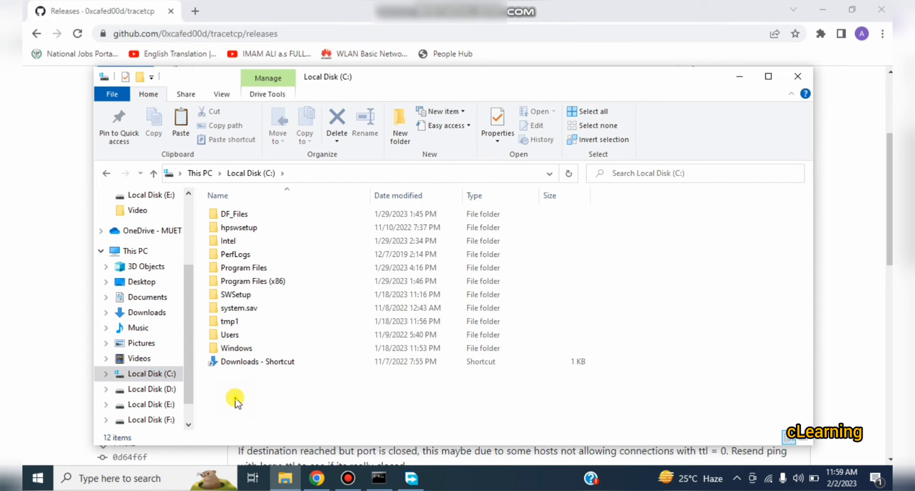
right_click(235, 399)
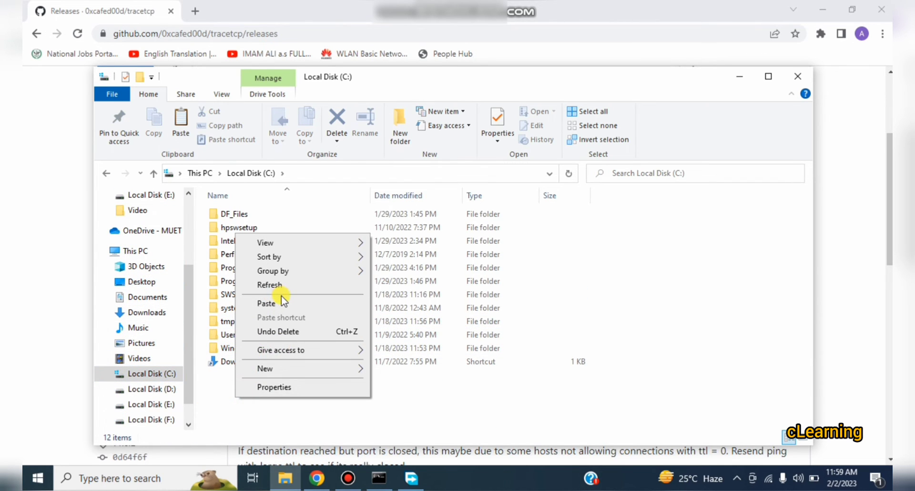
left_click(266, 304)
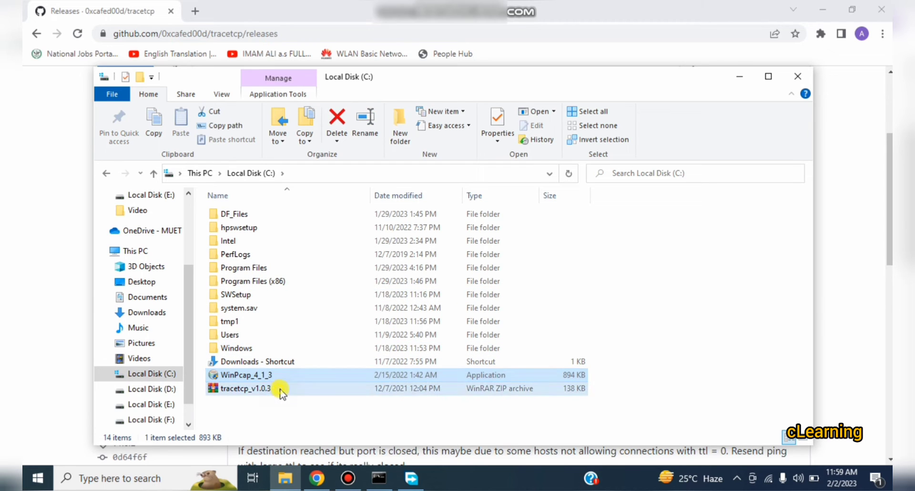
Extract tracetcp_v1.0.3.zip into C:\tracetcp_v1.0.3
right_click(244, 388)
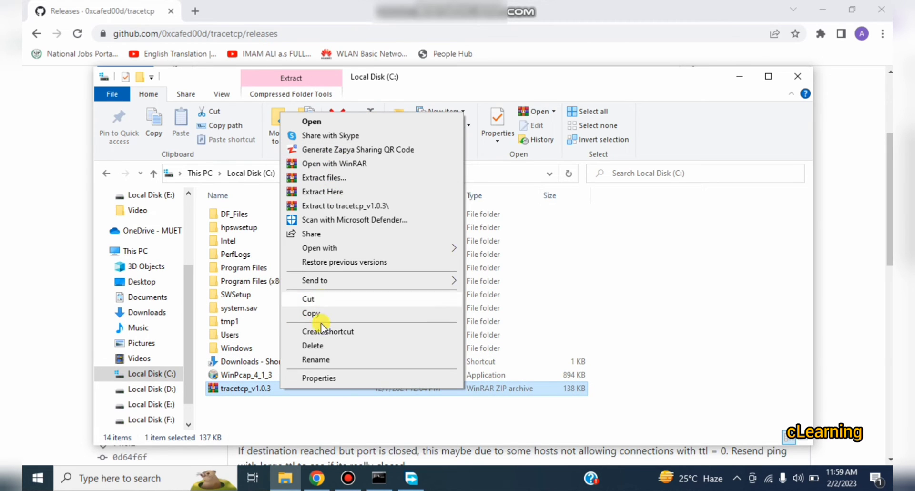
mouse_move(336, 180)
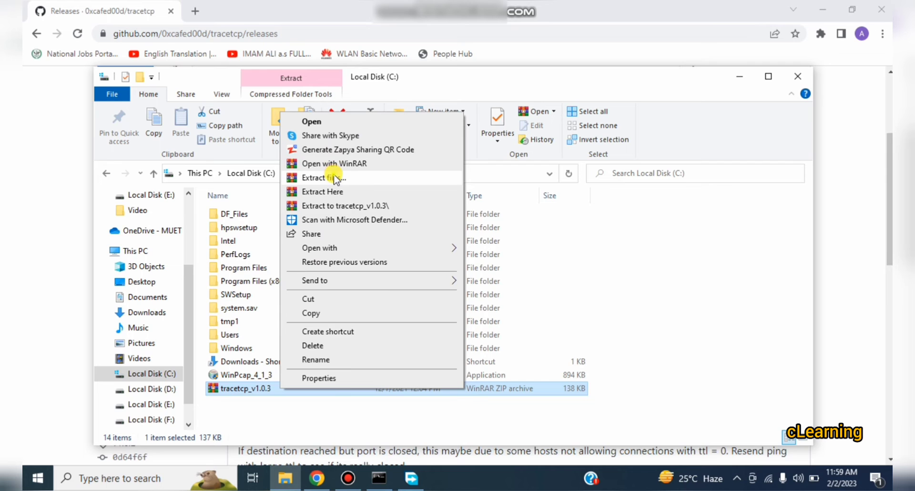
left_click(322, 178)
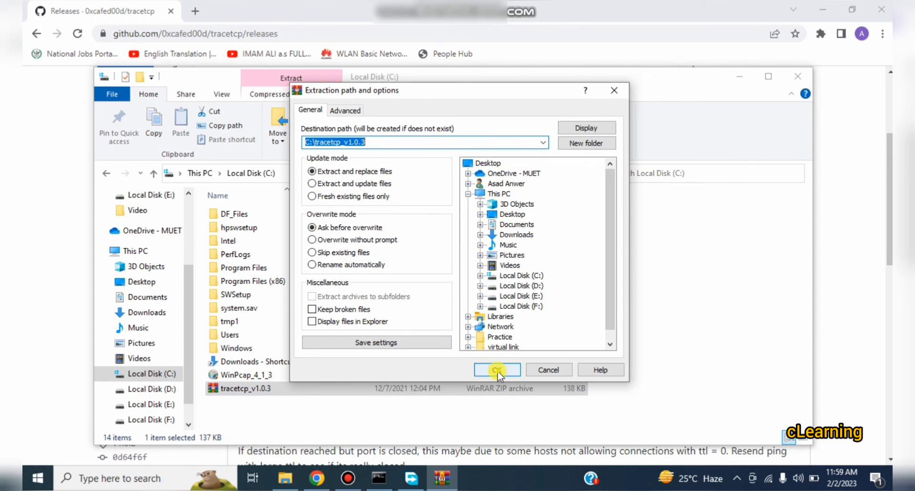
left_click(496, 369)
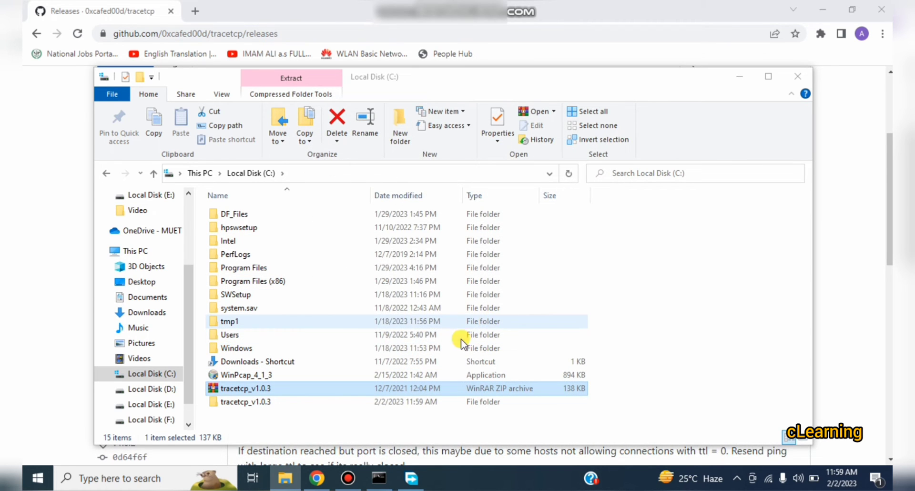
Browse into the inner tracetcp_v1.0.3 folder, then return to C: and select WinPcap_4_1_3
double_click(246, 402)
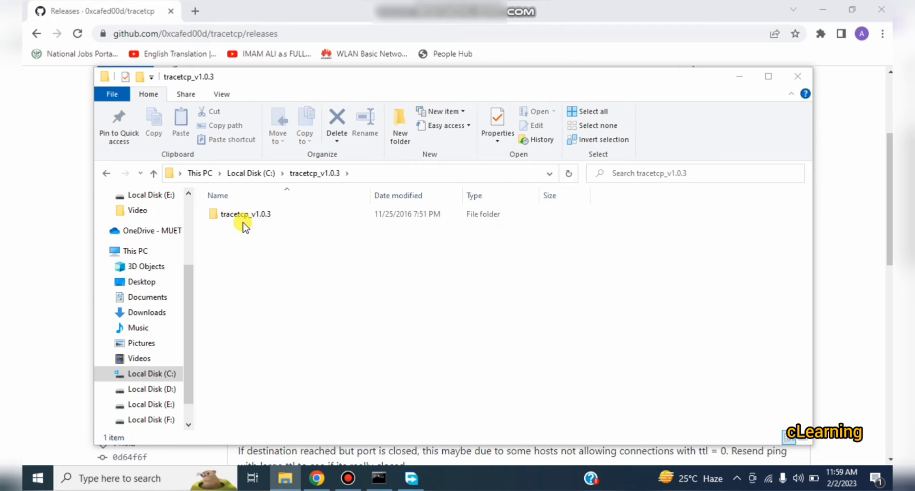
left_click(245, 213)
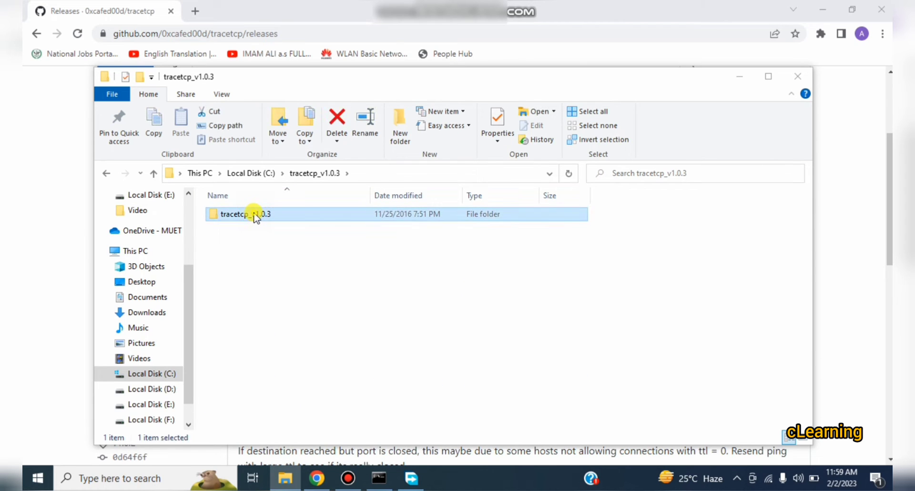
double_click(245, 214)
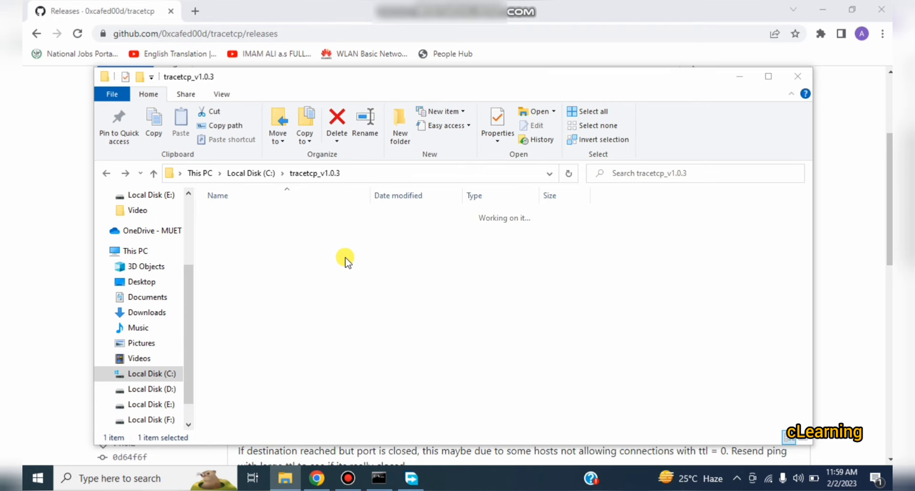
left_click(251, 173)
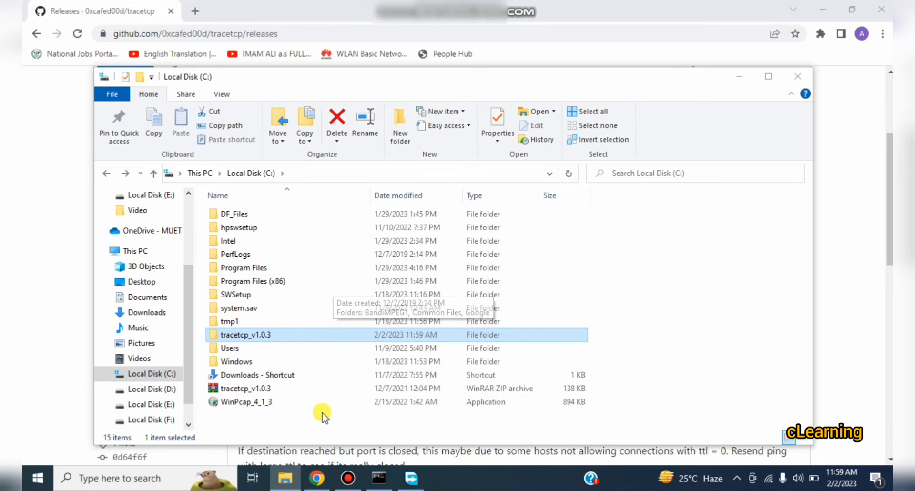
left_click(247, 402)
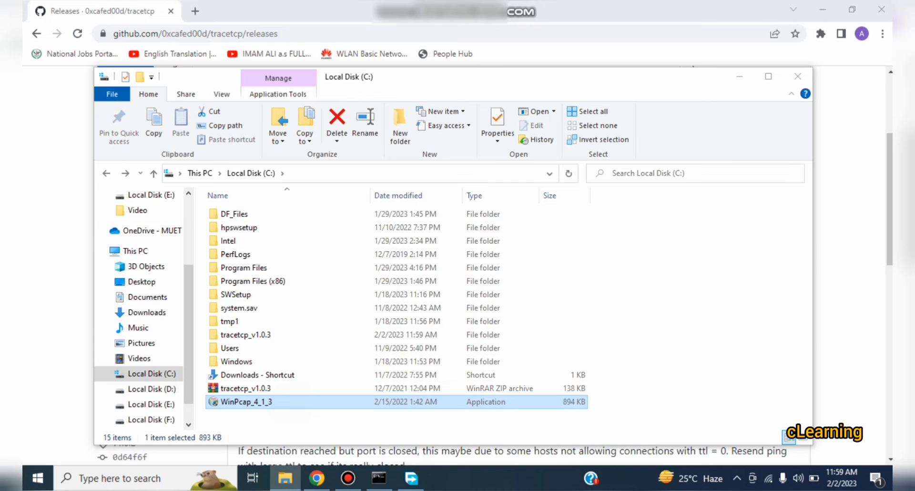
Run WinPcap 4.1.3 setup, removing version 4.1.2 and dismissing the npf.sys error
double_click(246, 402)
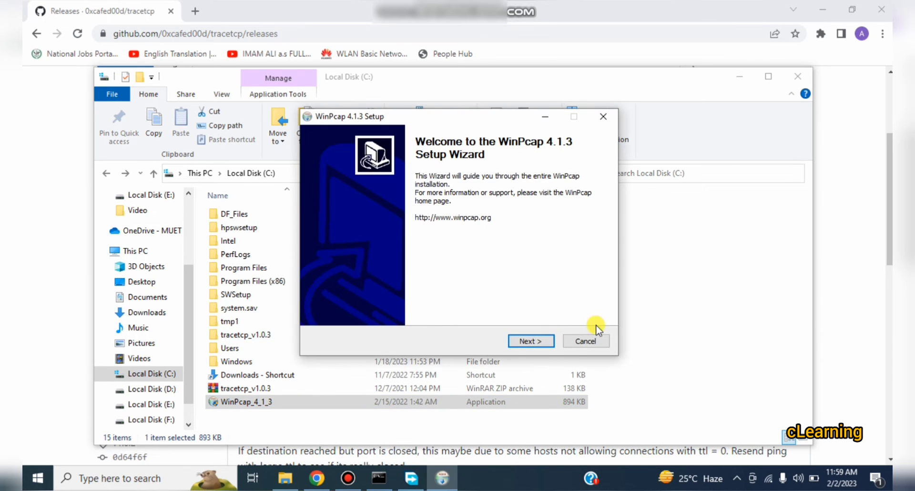
left_click(530, 341)
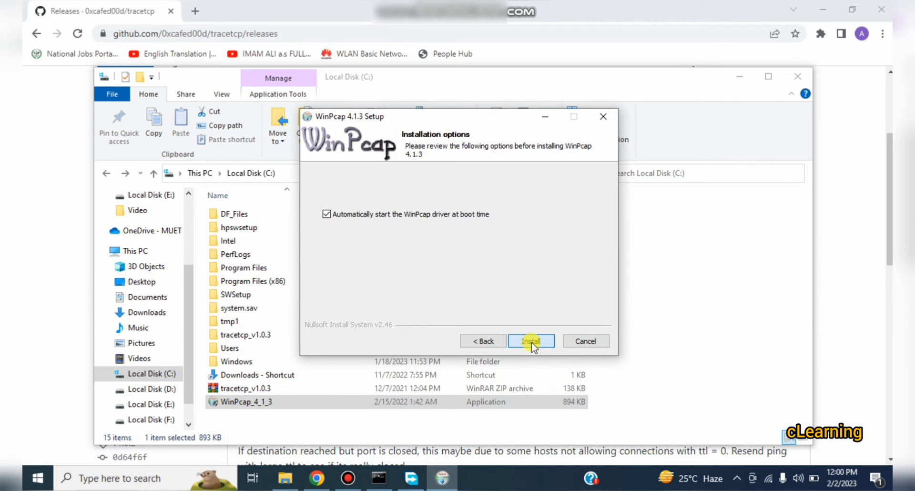
left_click(530, 341)
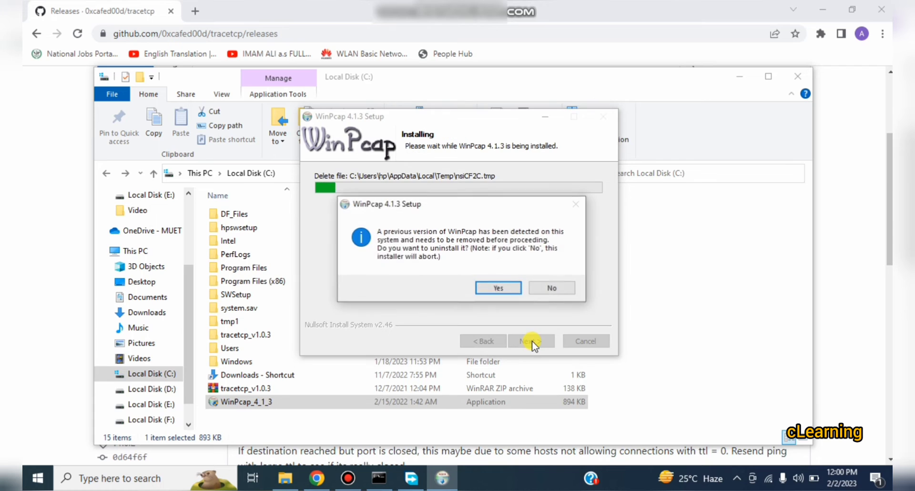
left_click(497, 287)
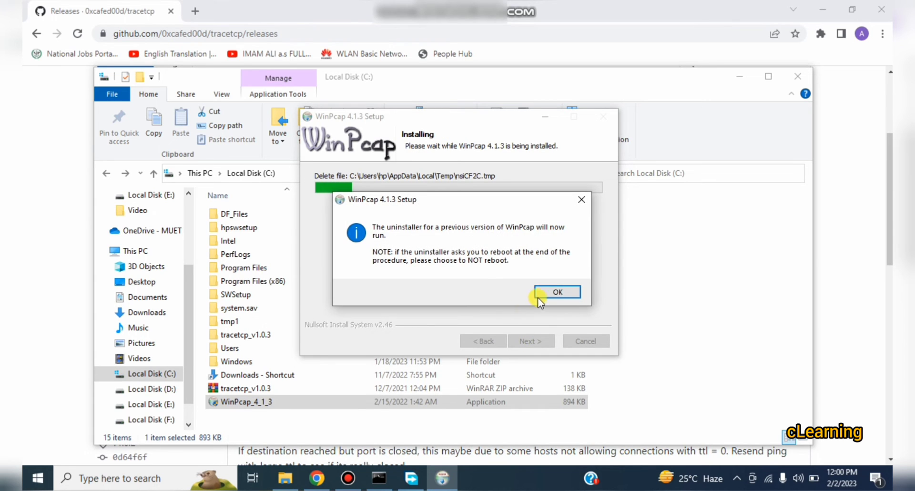
left_click(556, 292)
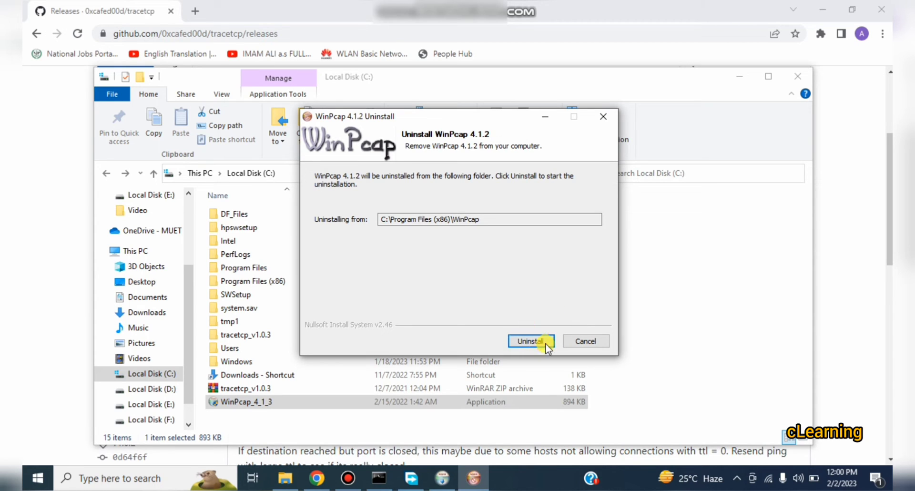
mouse_move(585, 341)
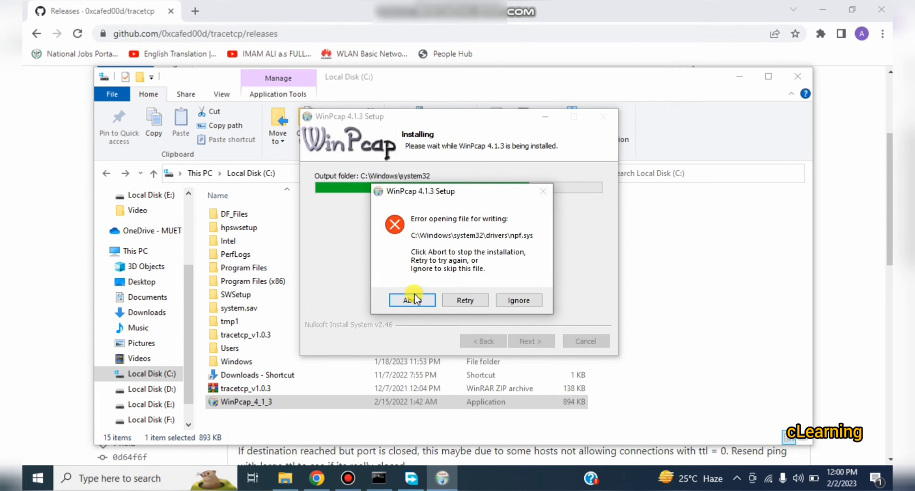
left_click(519, 300)
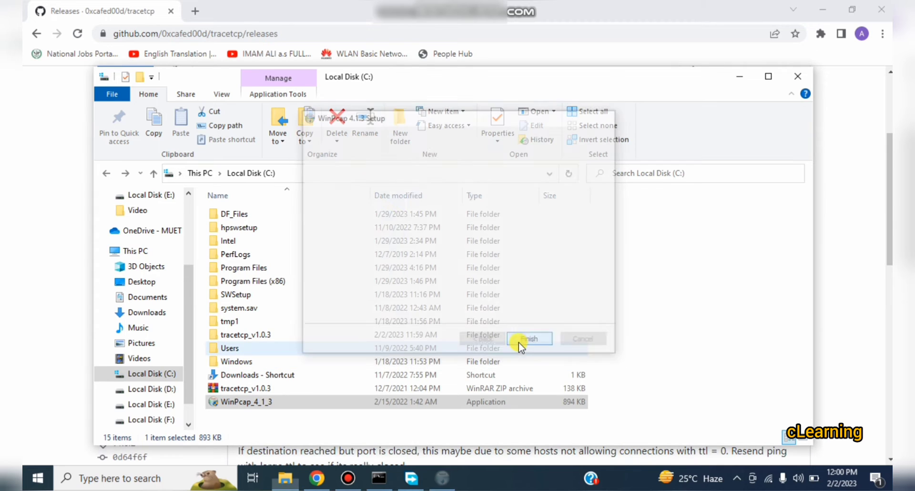
left_click(528, 338)
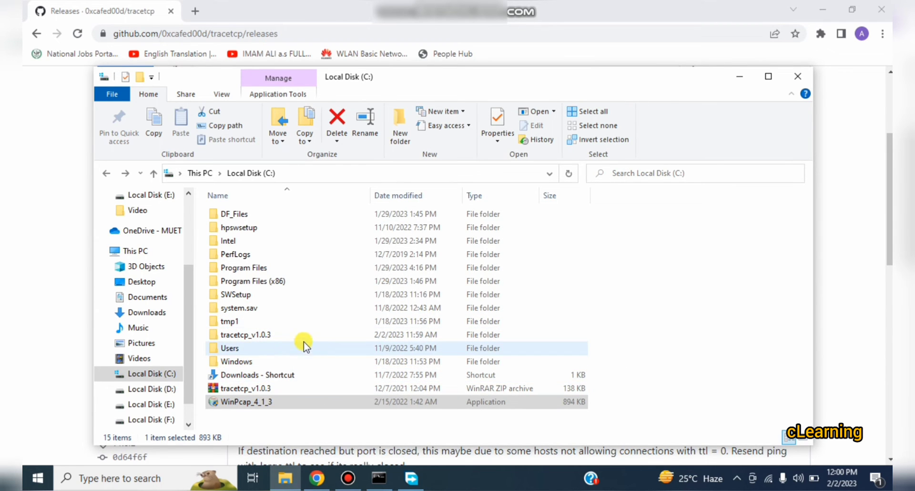
Open C:\tracetcp_v1.0.3, then its inner tracetcp_v1.0.3 folder containing README.md and tracetcp
double_click(245, 335)
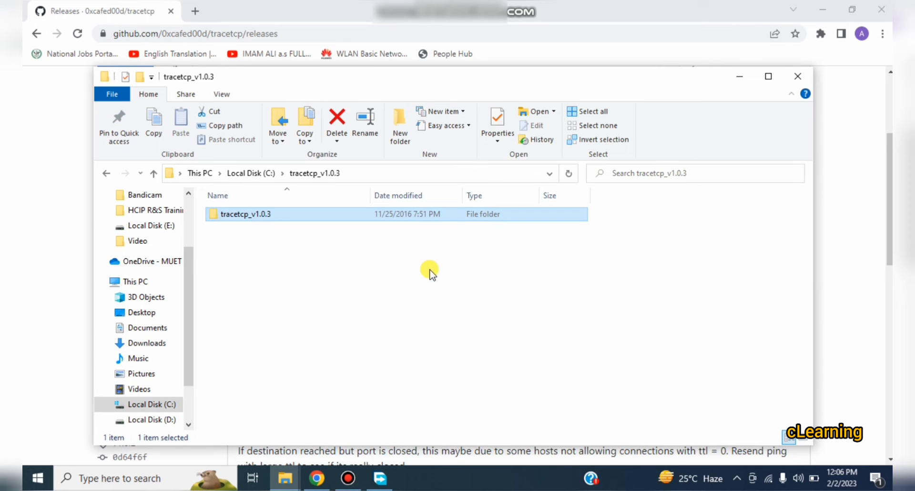
mouse_move(297, 211)
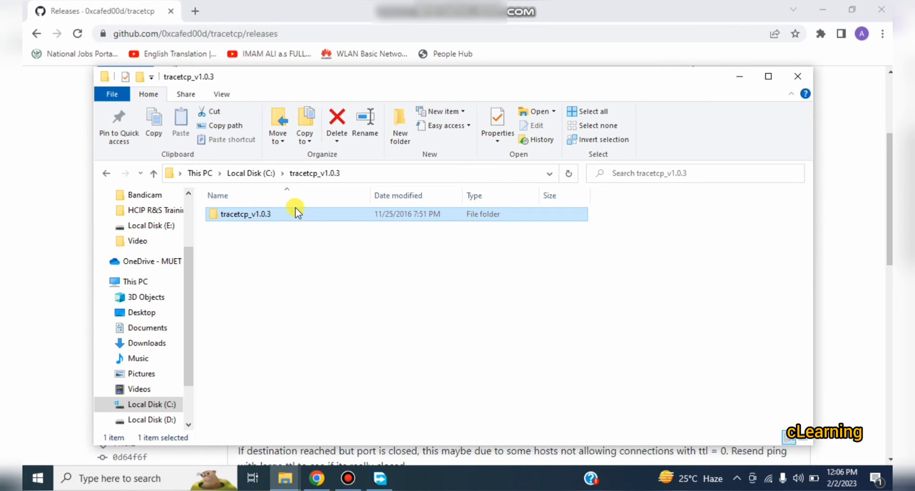
double_click(245, 214)
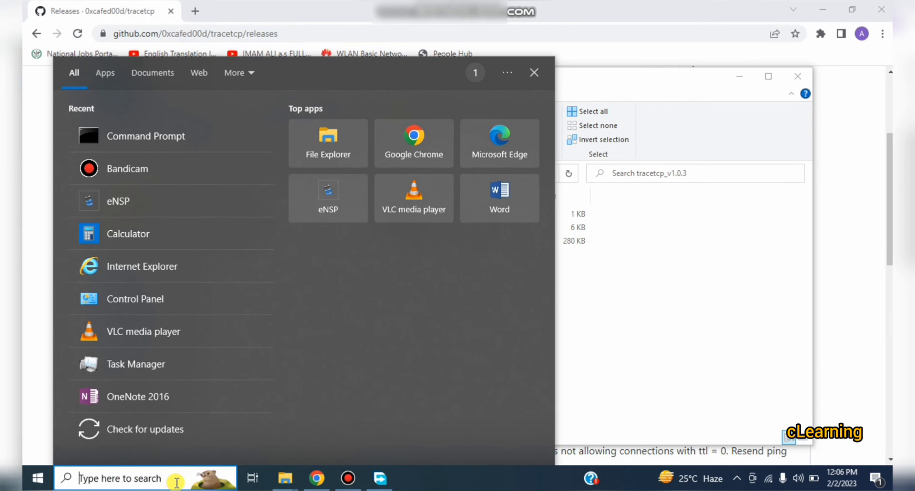
Search Windows for 'run' and launch the Run app to get a cmd window
type("run")
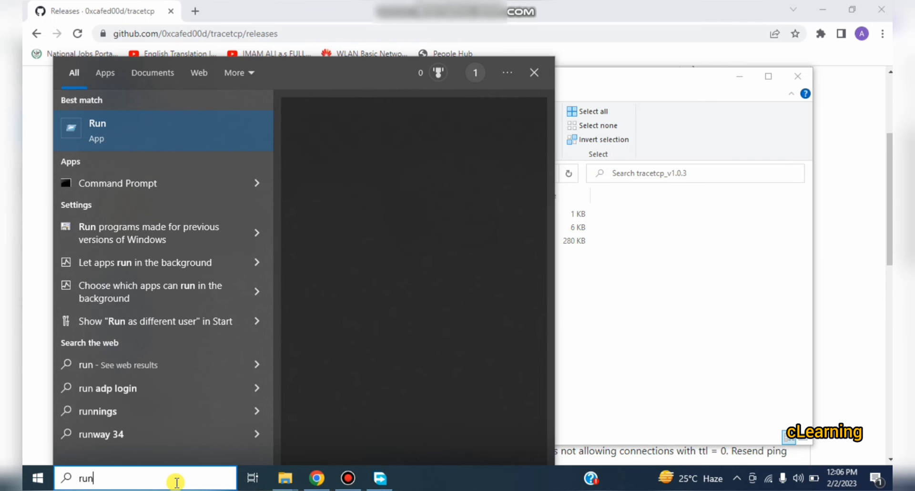
left_click(97, 130)
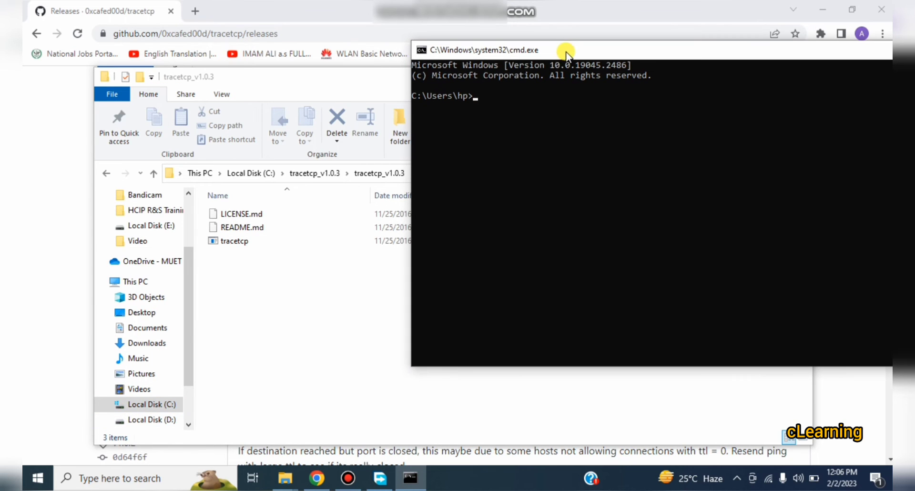
mouse_move(473, 100)
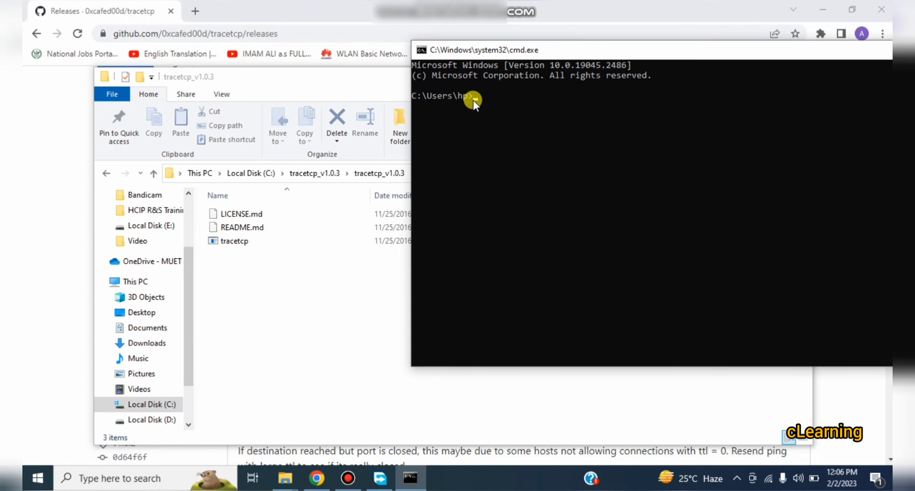
Start typing a cd tracetcp_v1.0.3 command in the Command Prompt window
type("cd /")
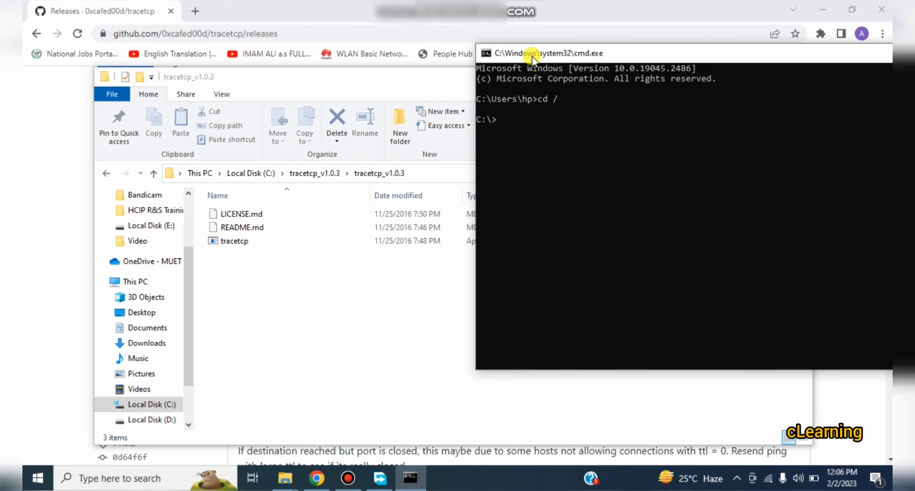
mouse_move(269, 174)
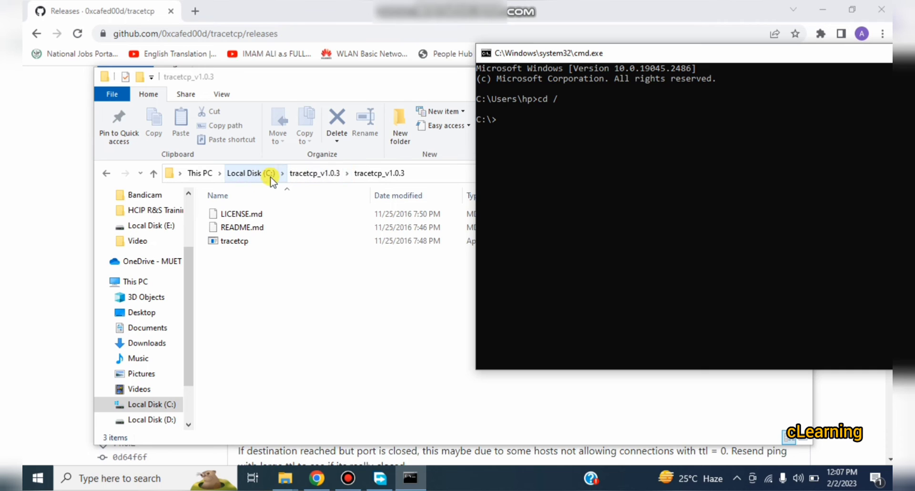
mouse_move(309, 173)
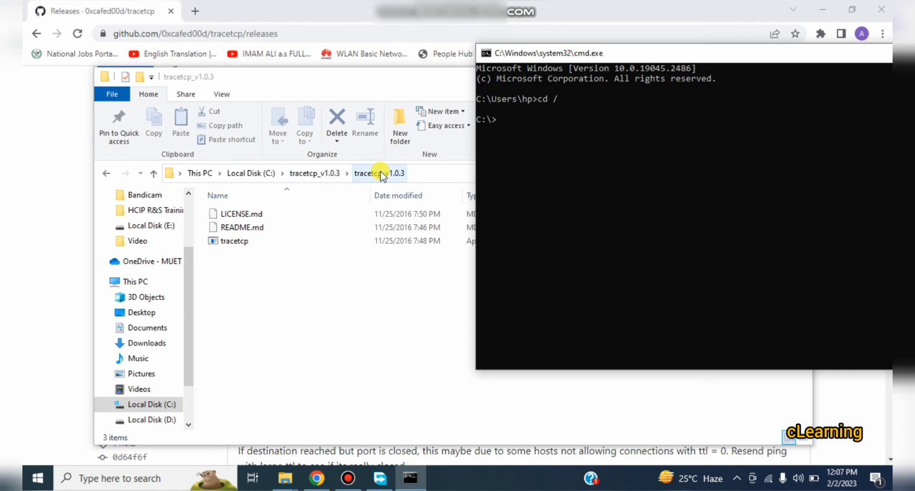
left_click(514, 136)
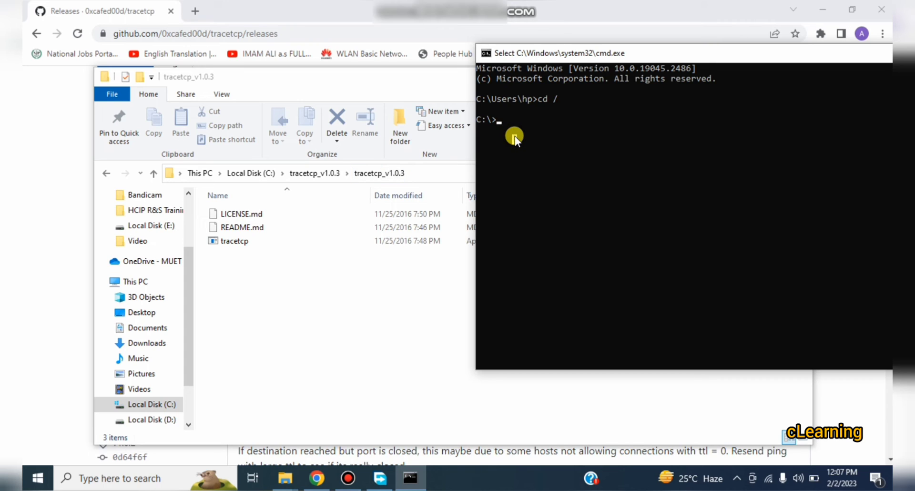
type("cd")
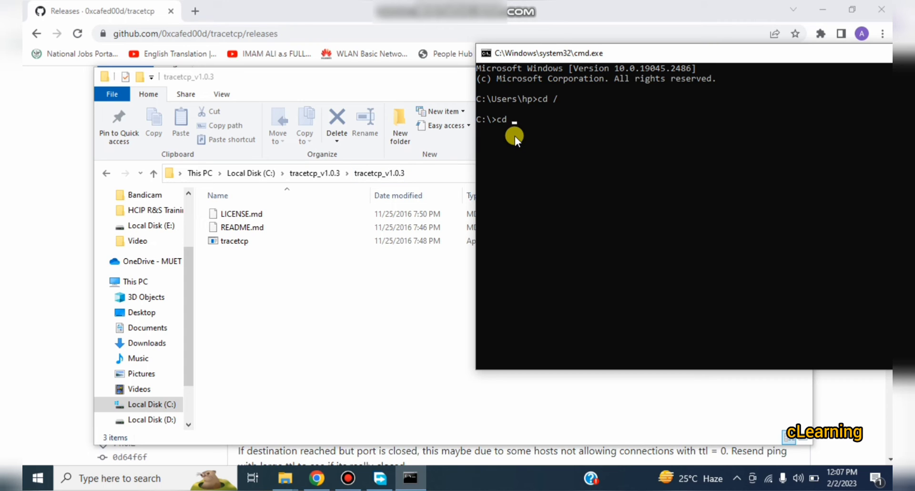
type("tracet")
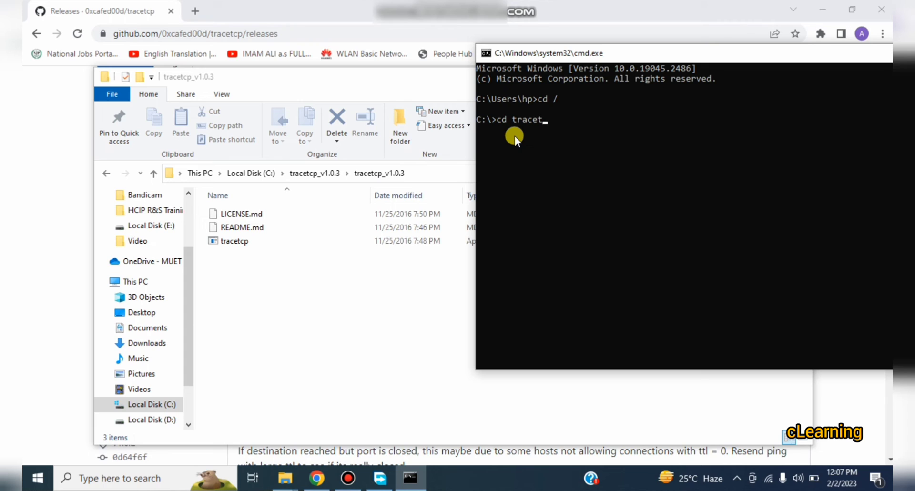
type("cp_")
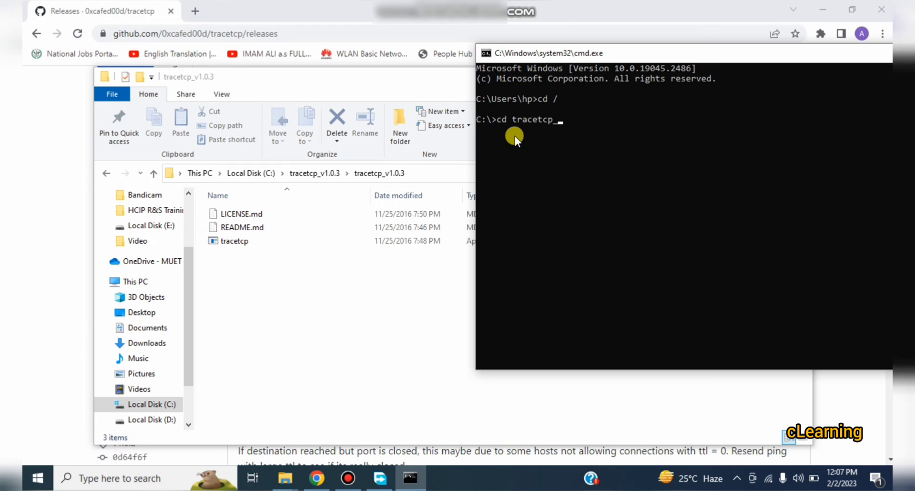
type("v1.0.3")
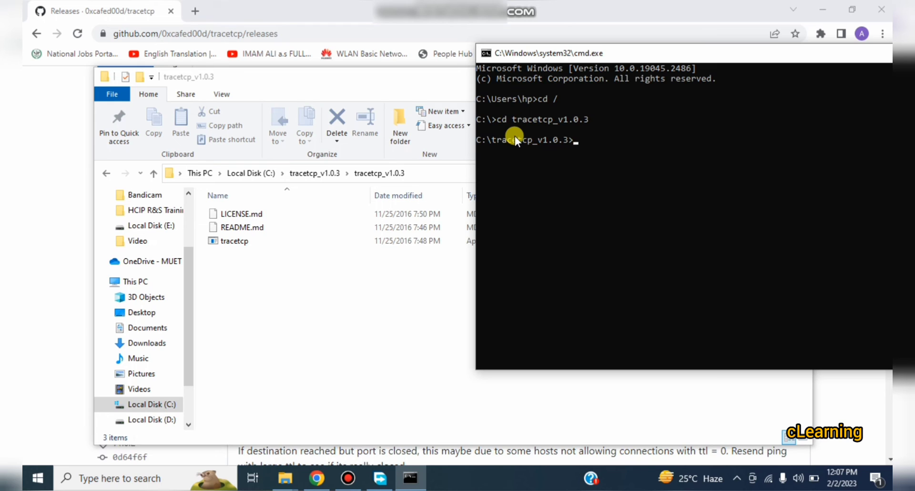
mouse_move(384, 184)
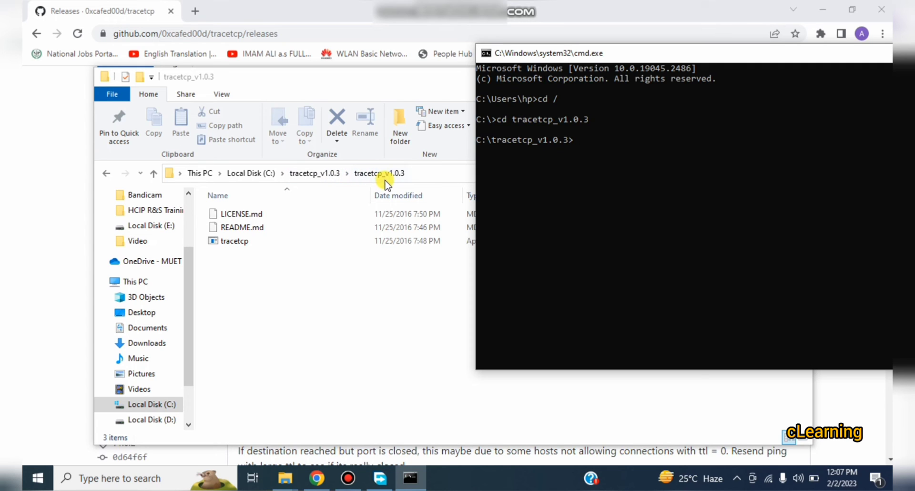
Change into the tracetcp_v1.0.3 folder, retyping the cd after a mistyped name fails
type("cd")
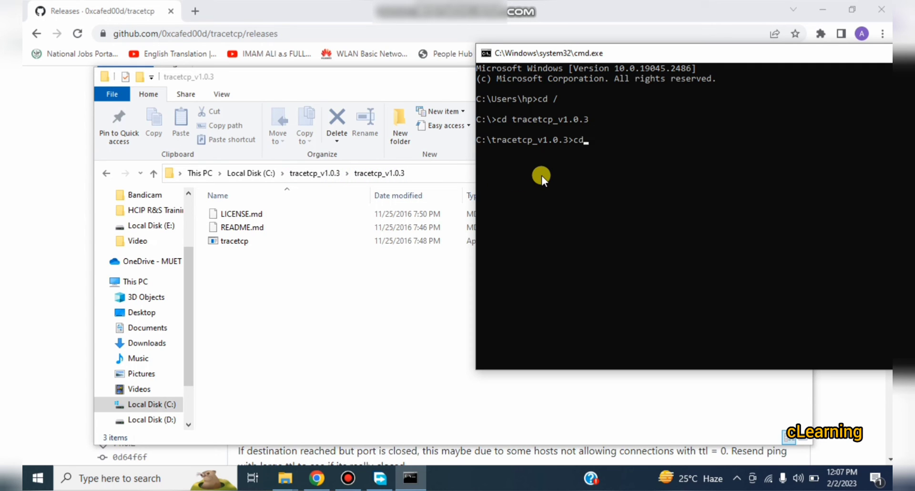
type("/")
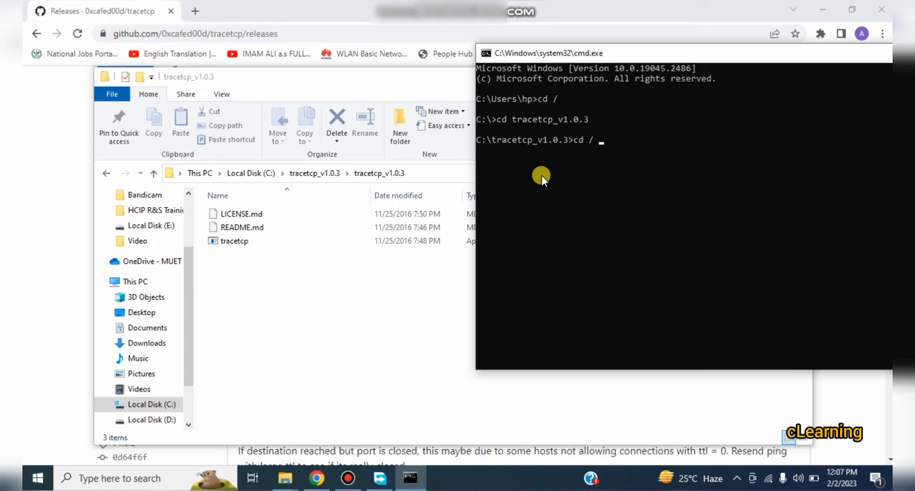
key("Backspace")
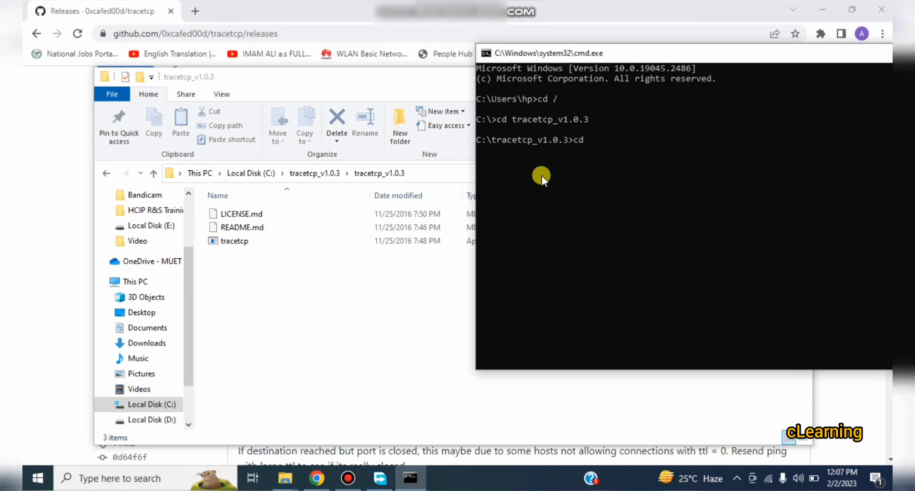
type("tracetc")
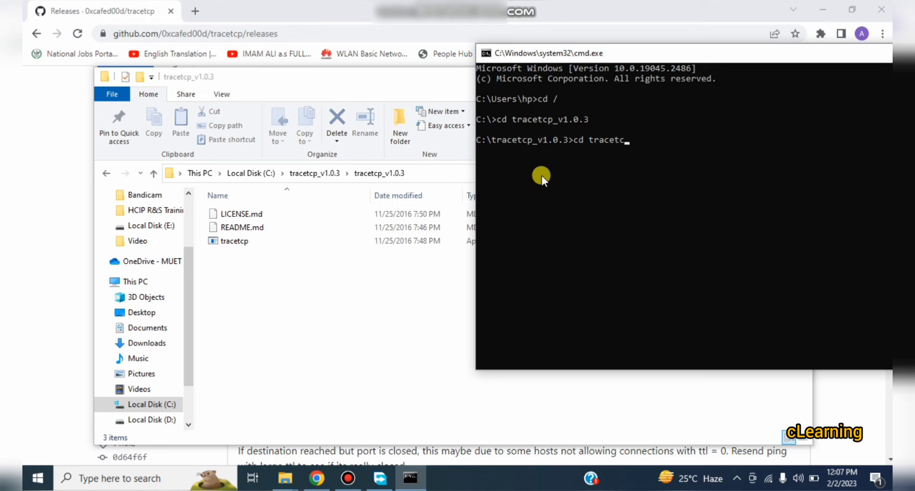
type("p")
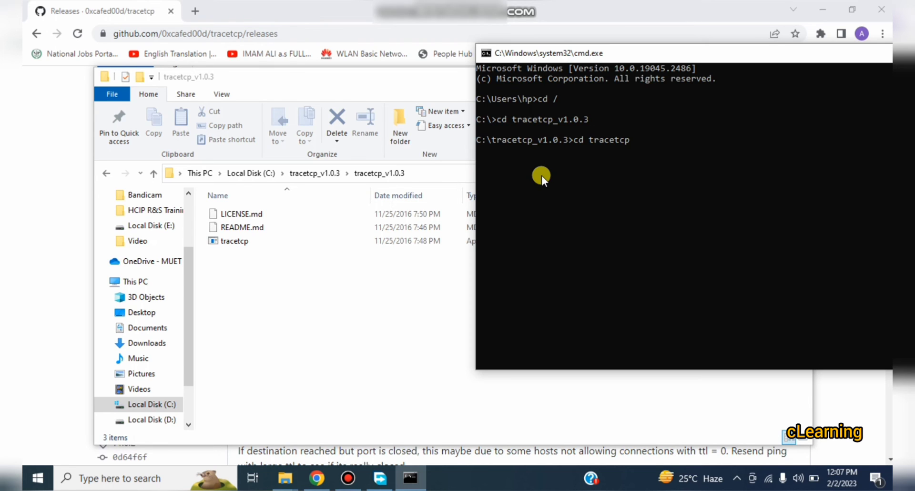
type("_")
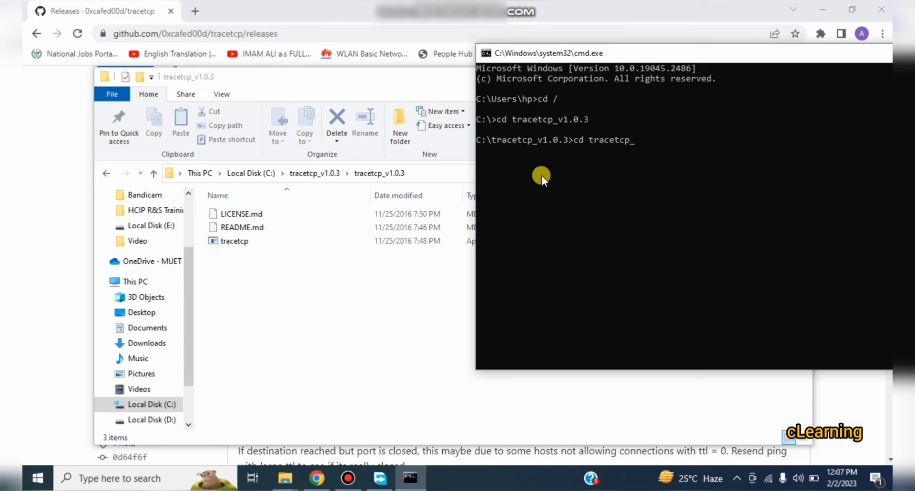
type("v.10")
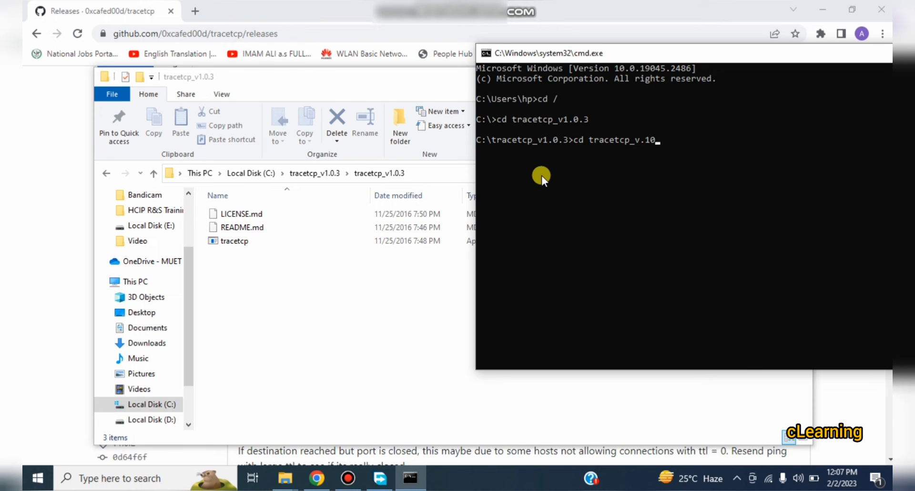
key("backspace")
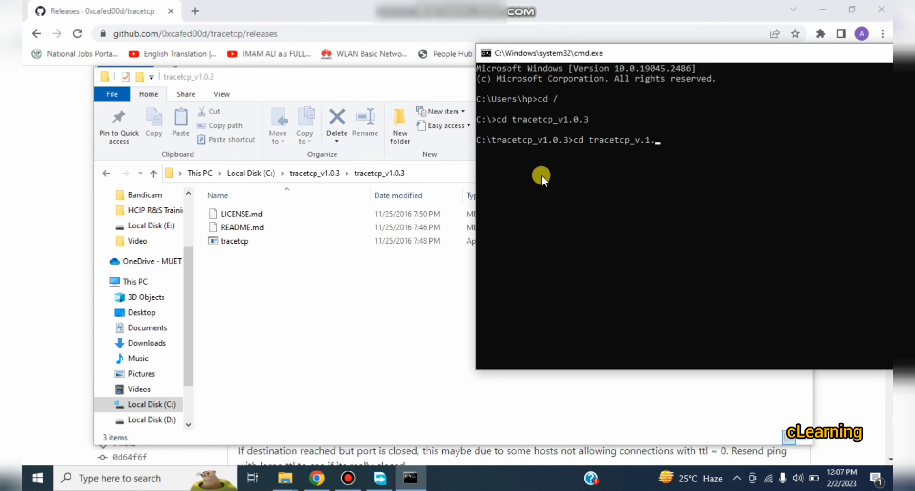
key("Return")
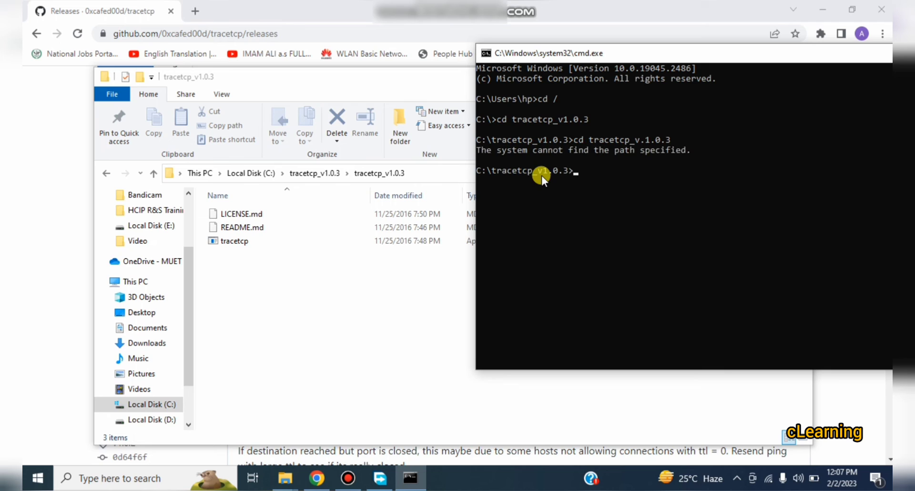
type("cd tracetcp_v.1.0.3")
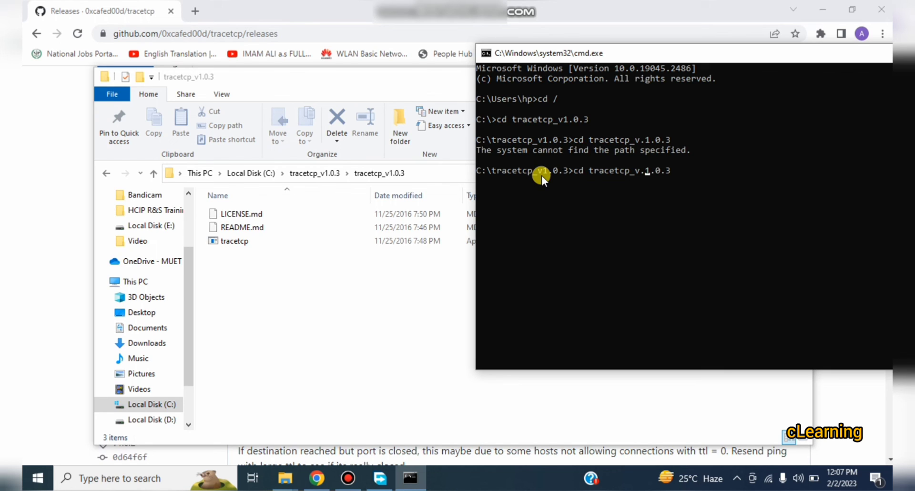
key("Return")
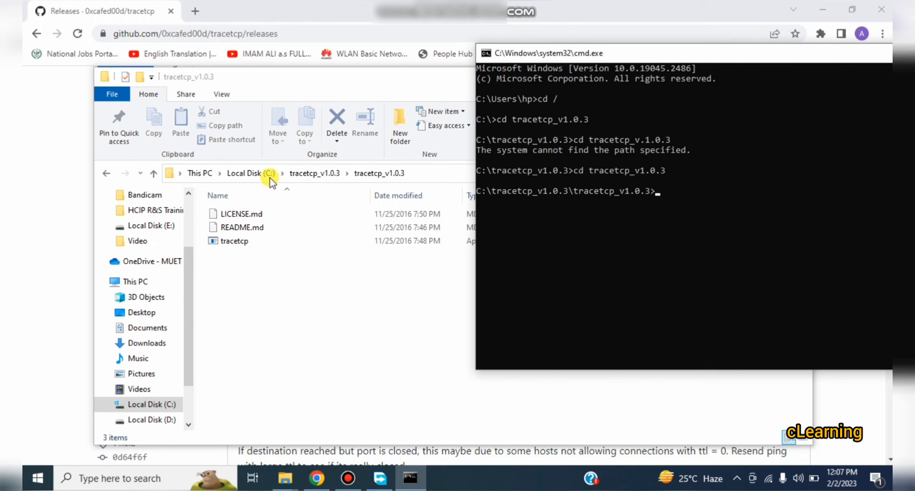
mouse_move(540, 200)
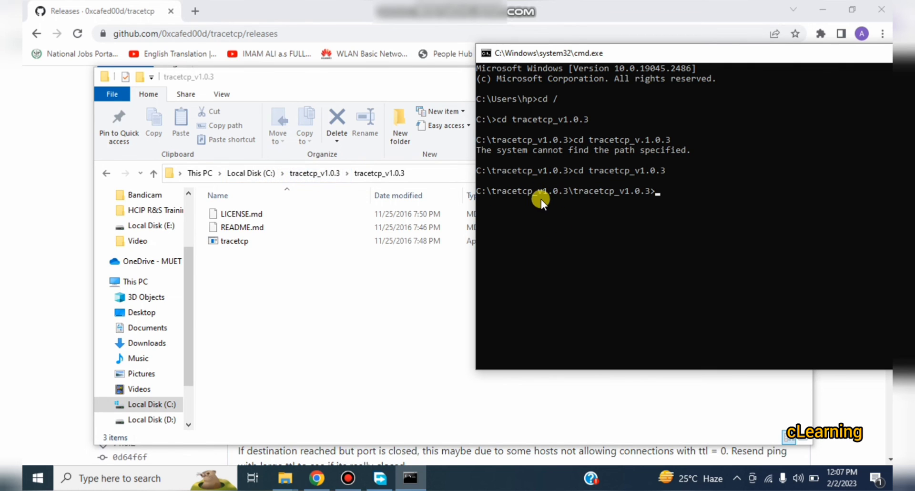
mouse_move(677, 187)
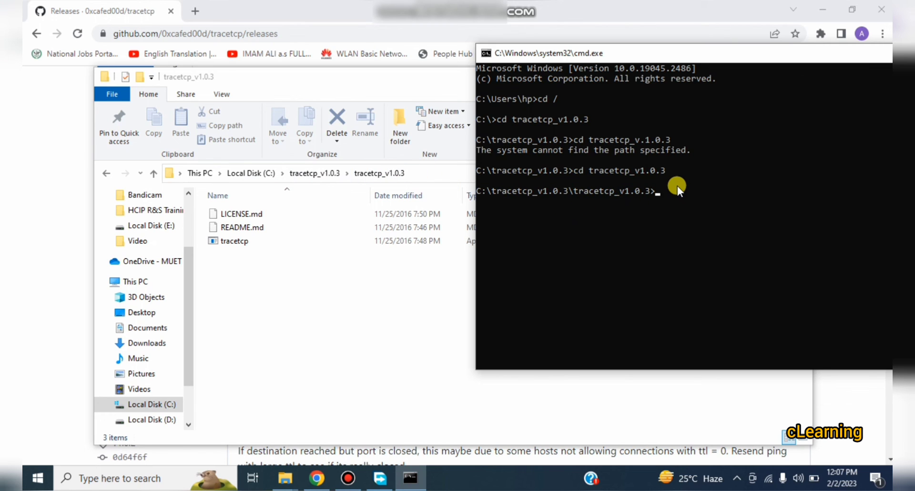
type("tracetcp.exe")
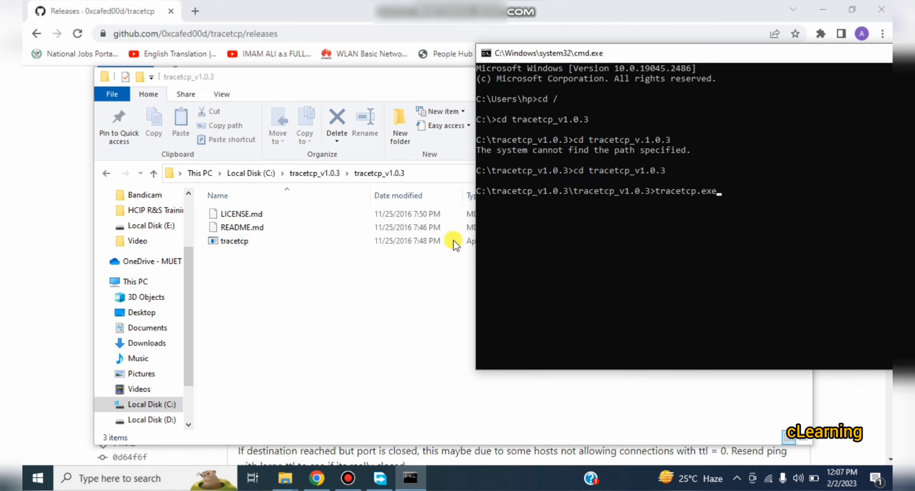
mouse_move(715, 201)
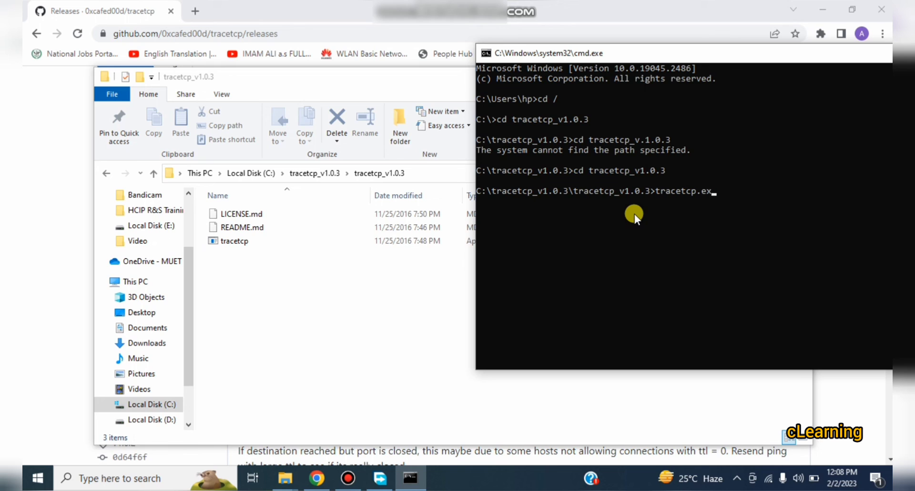
key("backspace")
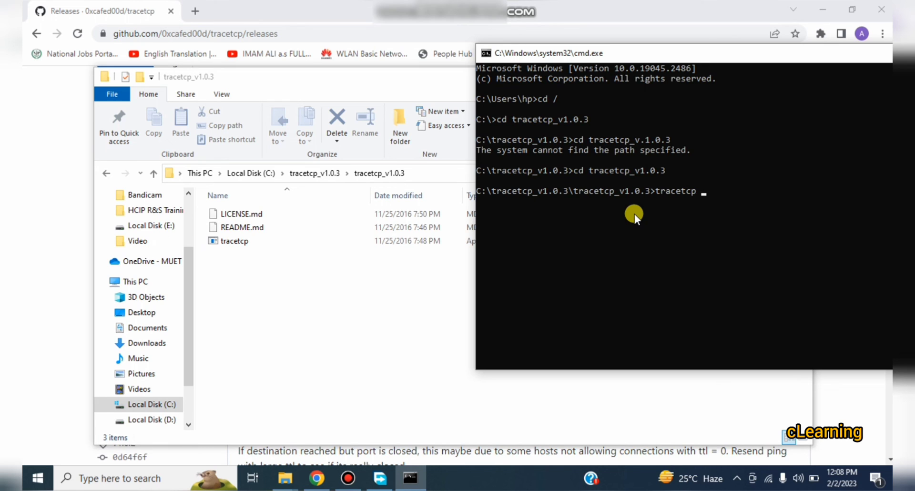
type("www")
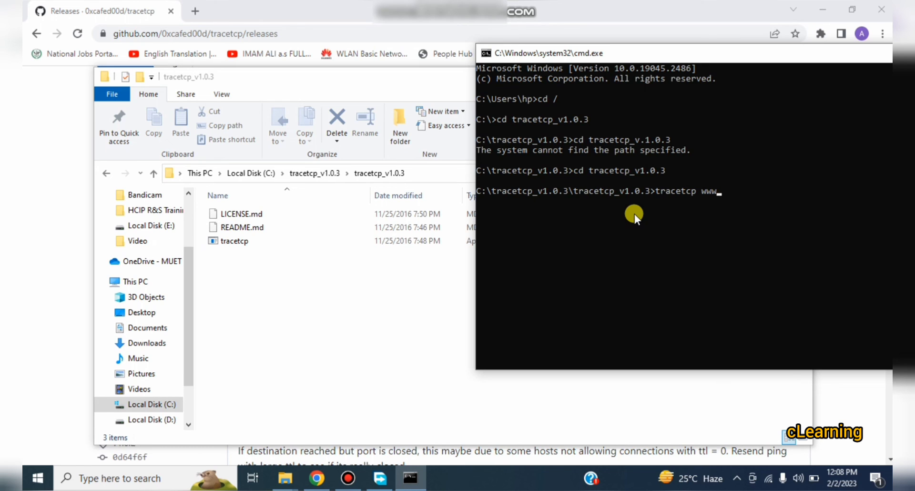
type("goog")
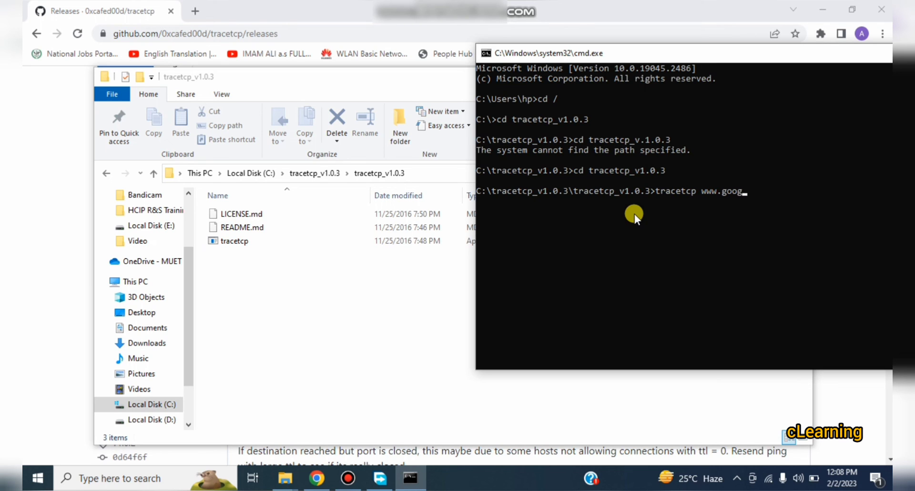
type("le.com")
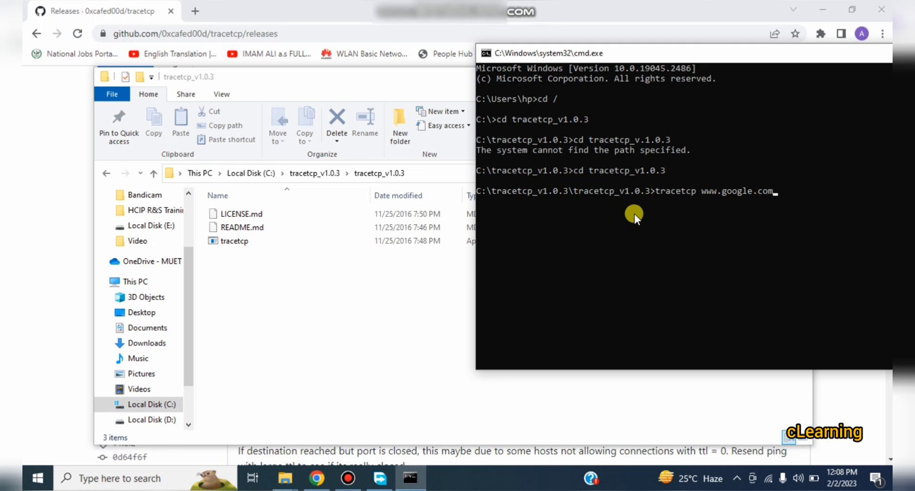
type(":")
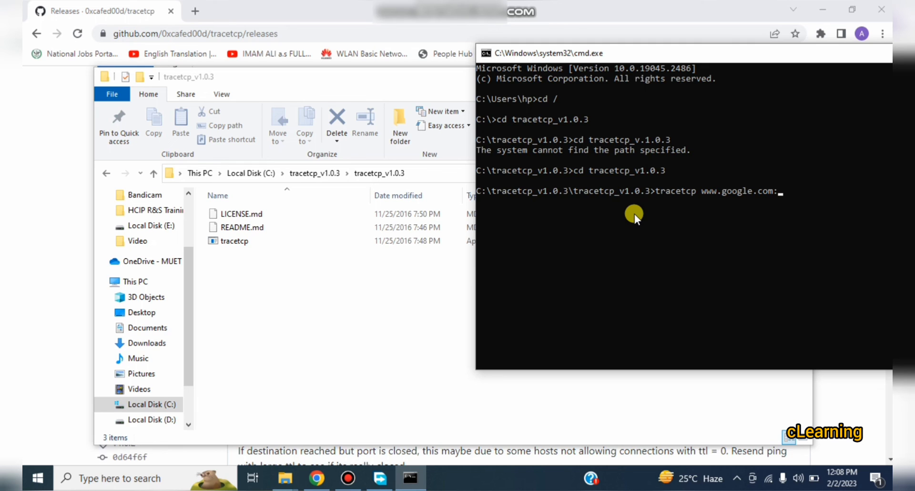
type("80")
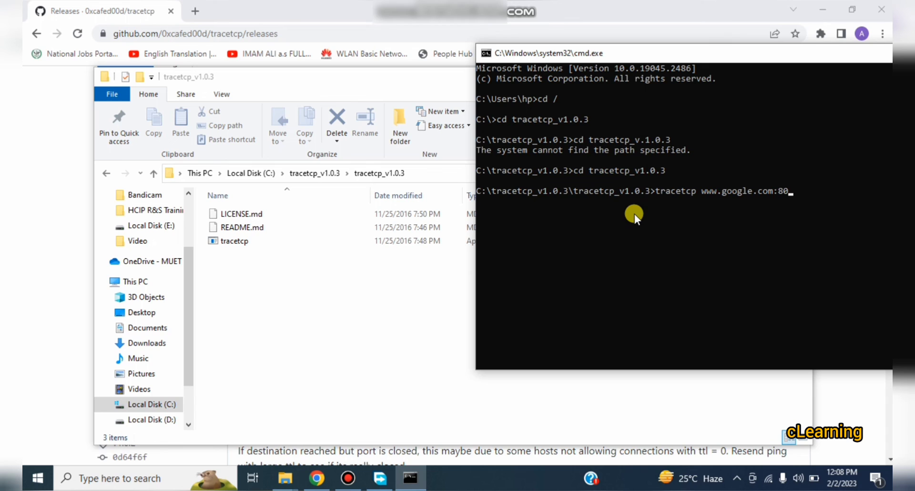
key("Return")
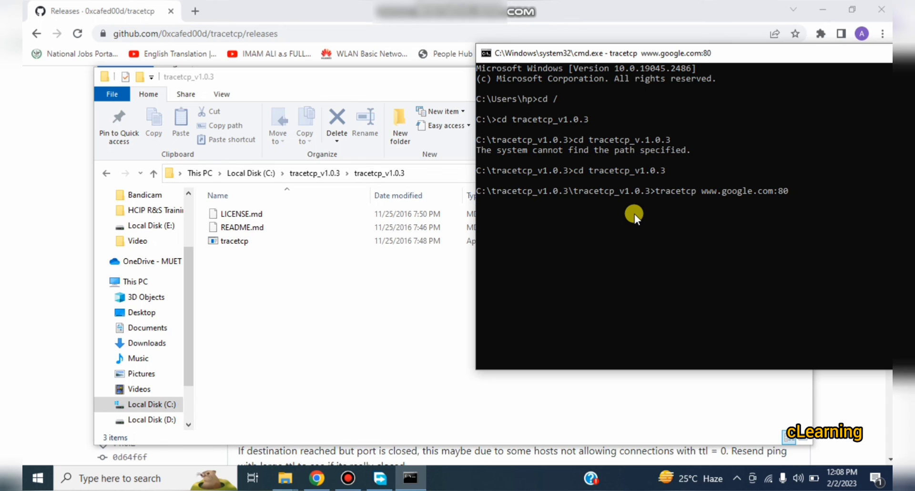